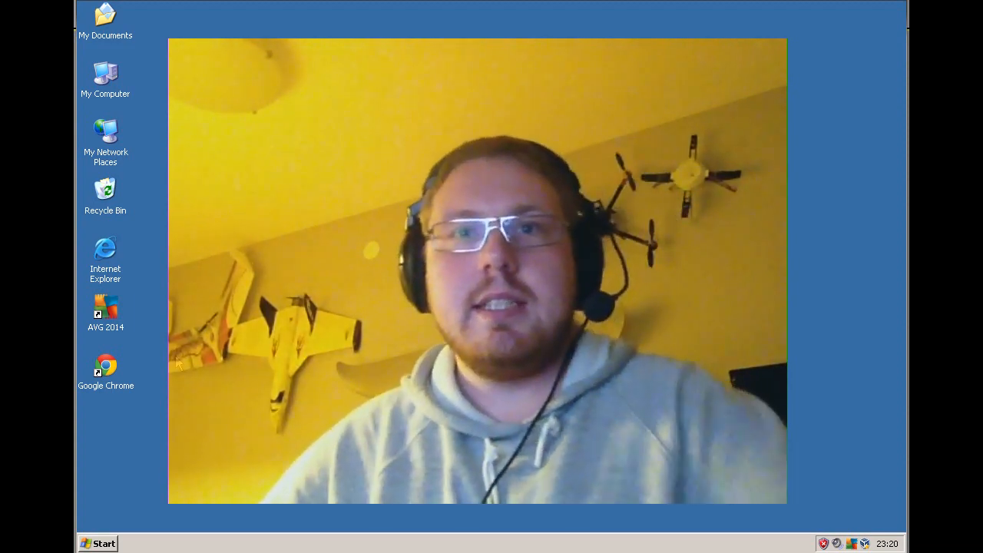
Step: Launch Chrome from its desktop shortcut and search Google for acapela
{"action": "right_click", "coordinate": [104, 366]}
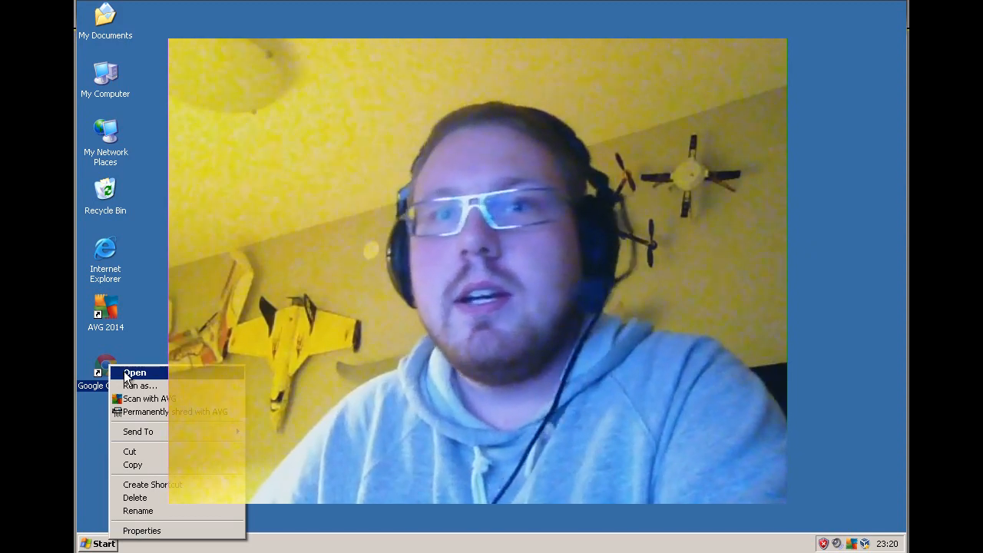
{"action": "left_click", "coordinate": [135, 373]}
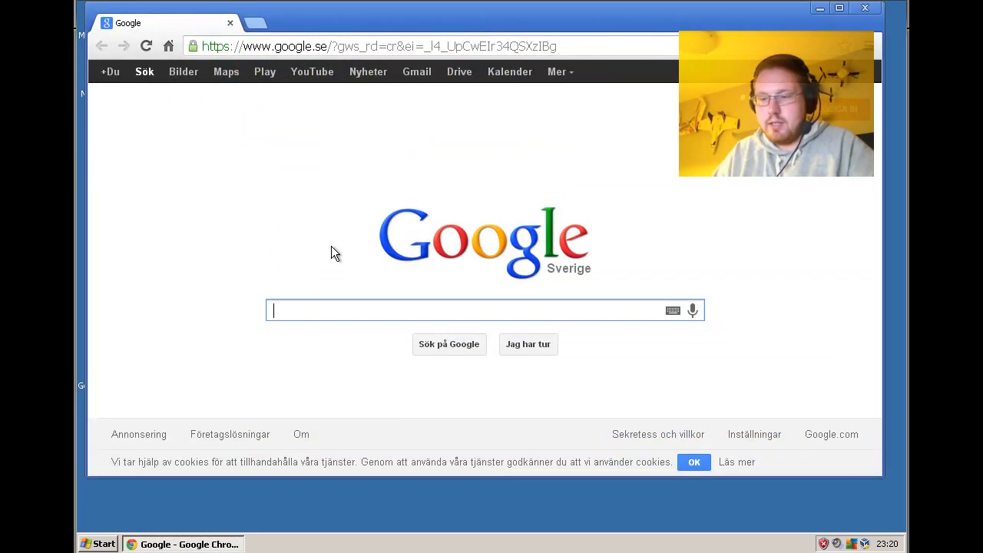
{"action": "type", "text": "acapel"}
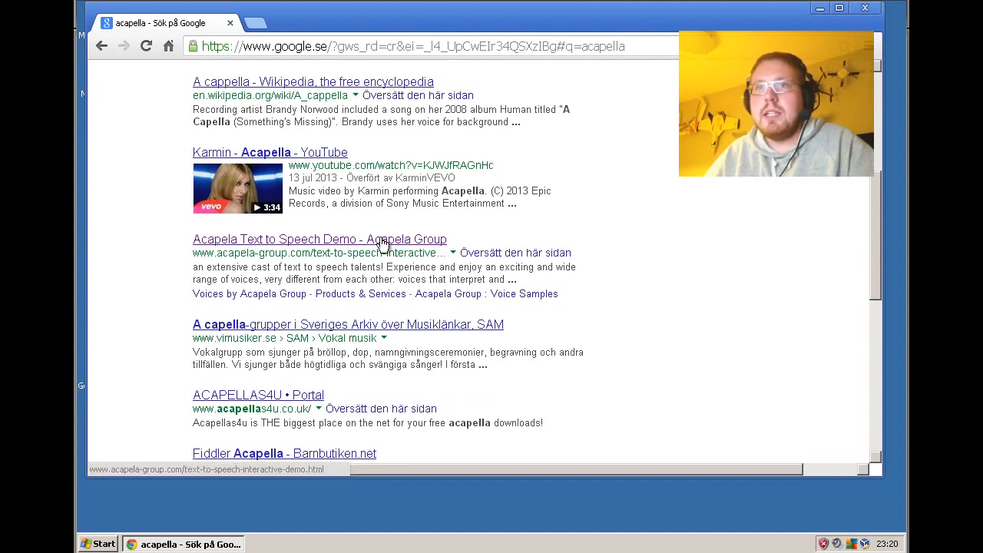
Step: Go to the Acapela Text to Speech Demo page and bring the demo box into view
{"action": "left_click", "coordinate": [319, 240]}
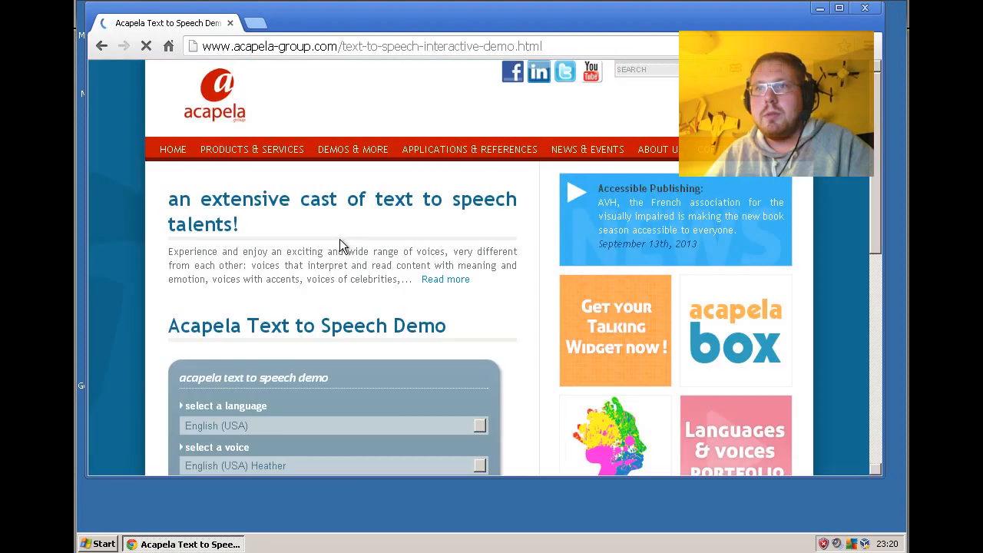
{"action": "scroll", "scroll_direction": "down", "scroll_amount": 3}
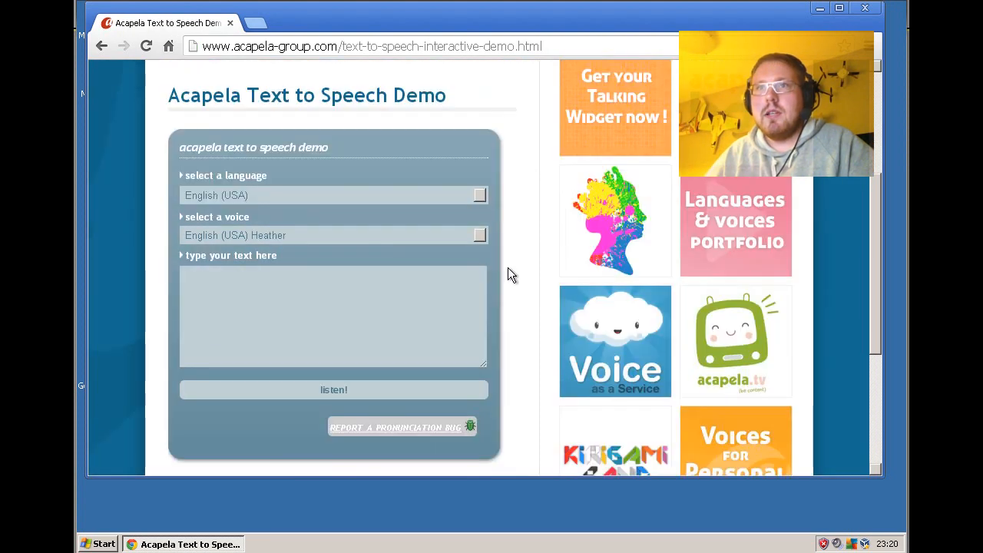
{"action": "scroll", "scroll_direction": "up", "scroll_amount": 3}
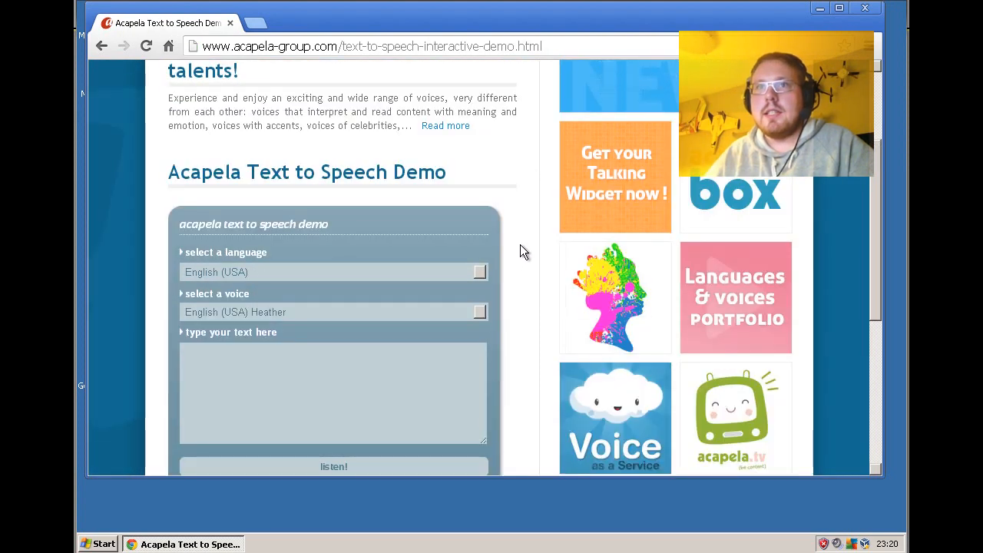
{"action": "scroll", "scroll_direction": "down", "scroll_amount": 3}
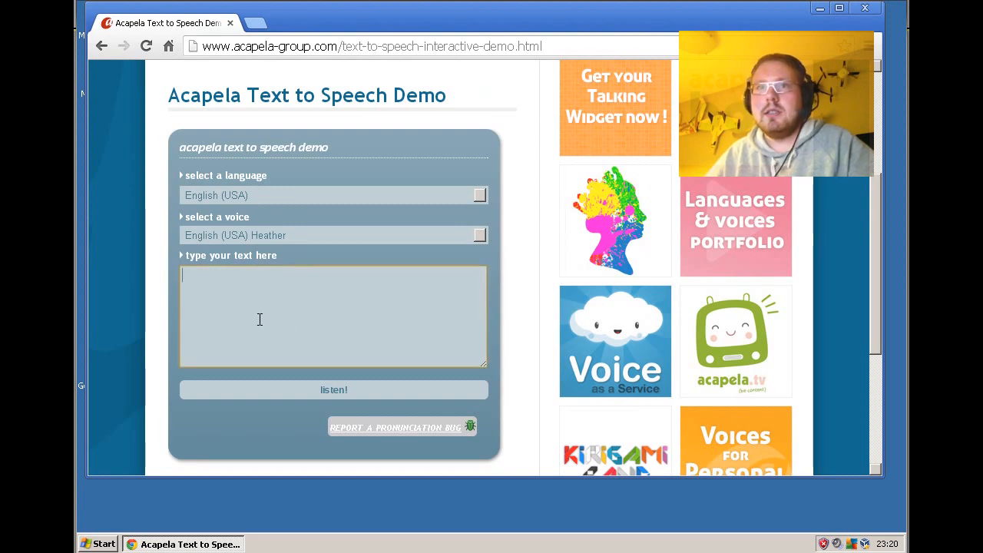
Step: Enter 'Flaps down...Flaps up...Loiter mode...' in the demo box and have it spoken
{"action": "type", "text": "Fla"}
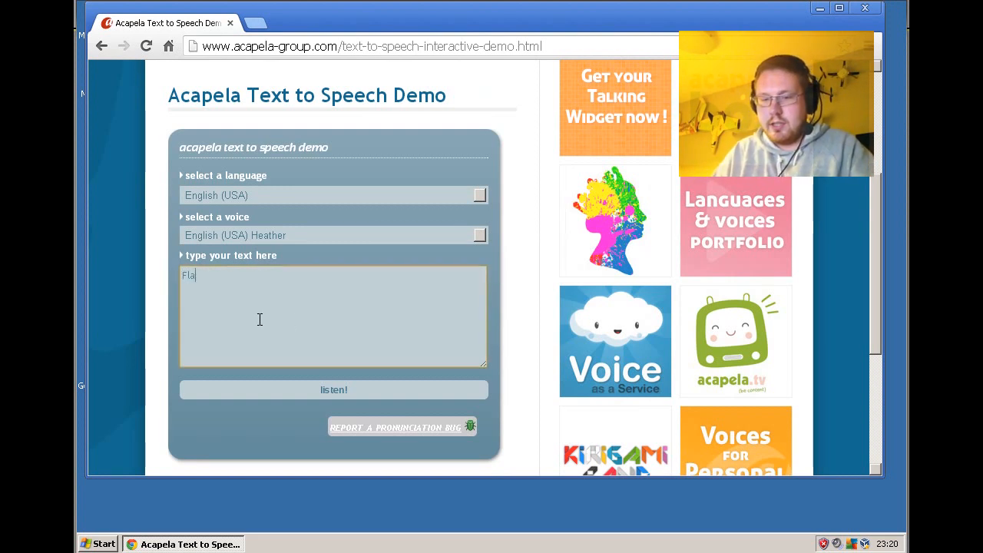
{"action": "type", "text": "ps"}
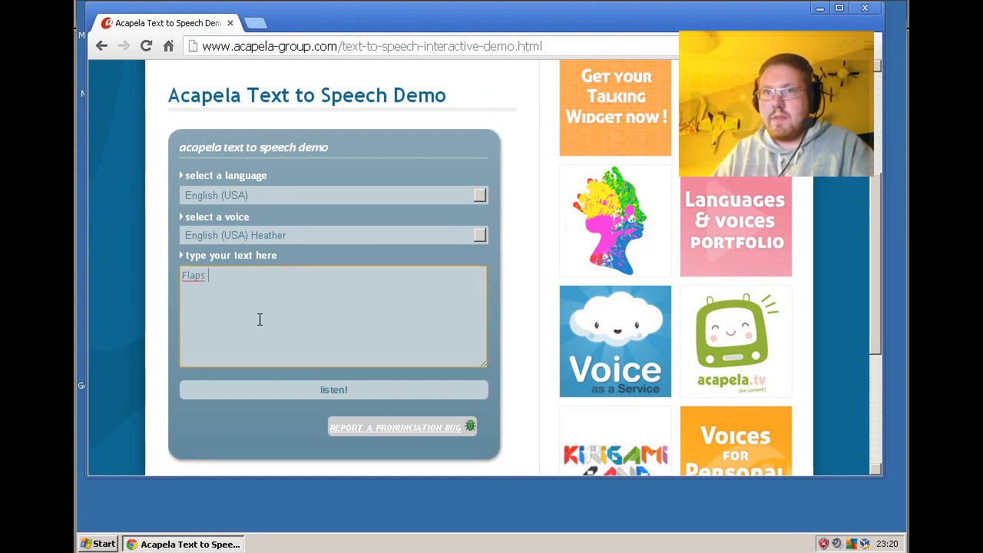
{"action": "type", "text": "down..."}
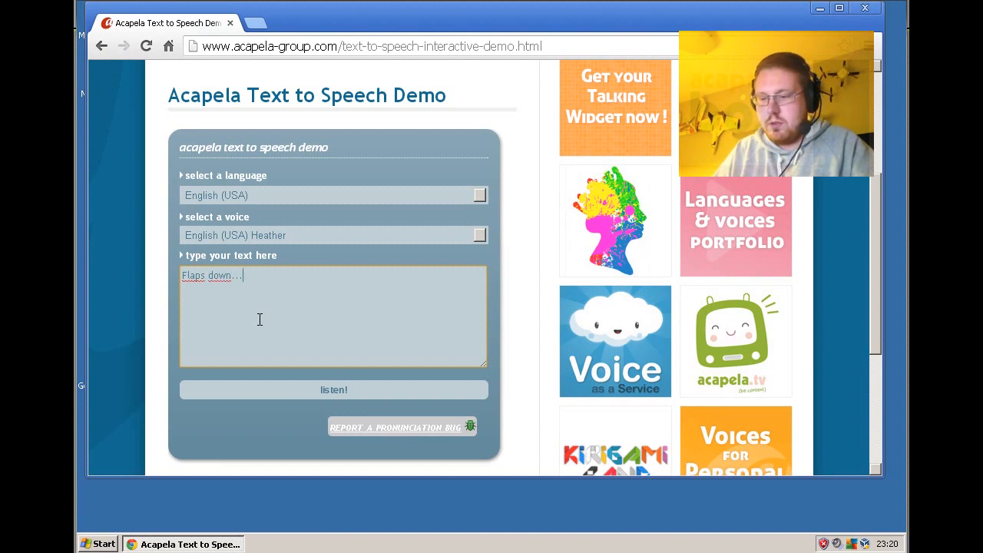
{"action": "type", "text": "F"}
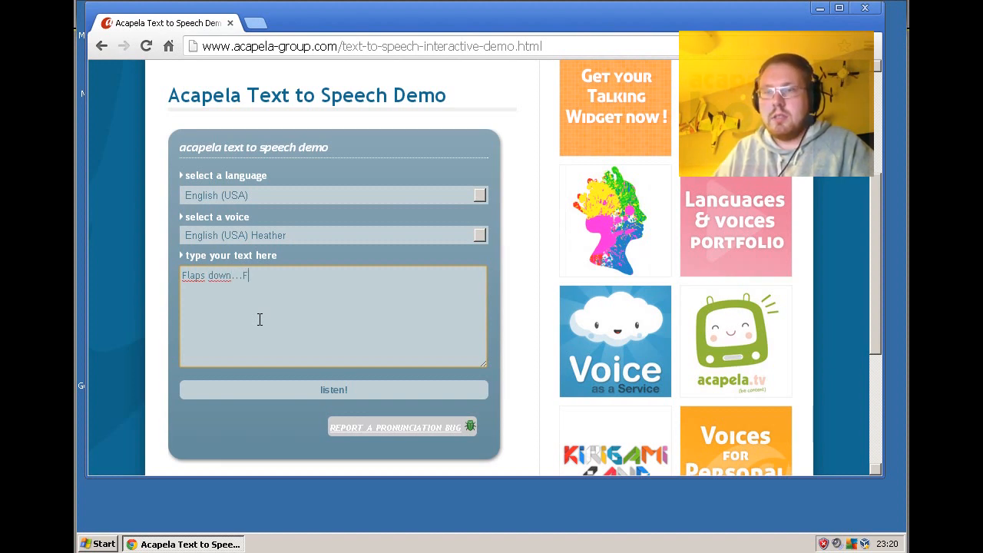
{"action": "type", "text": "Flaps up..."}
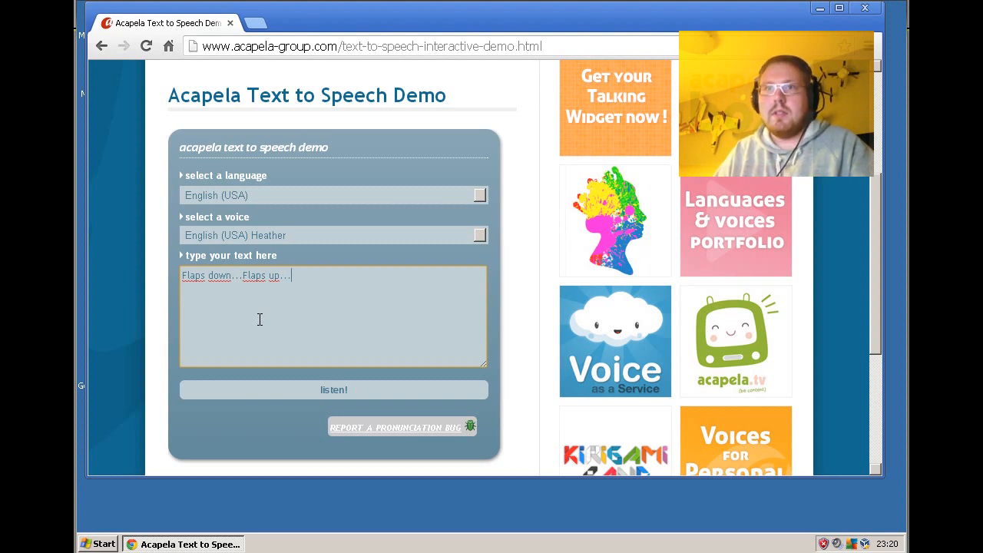
{"action": "type", "text": "Loiter mode"}
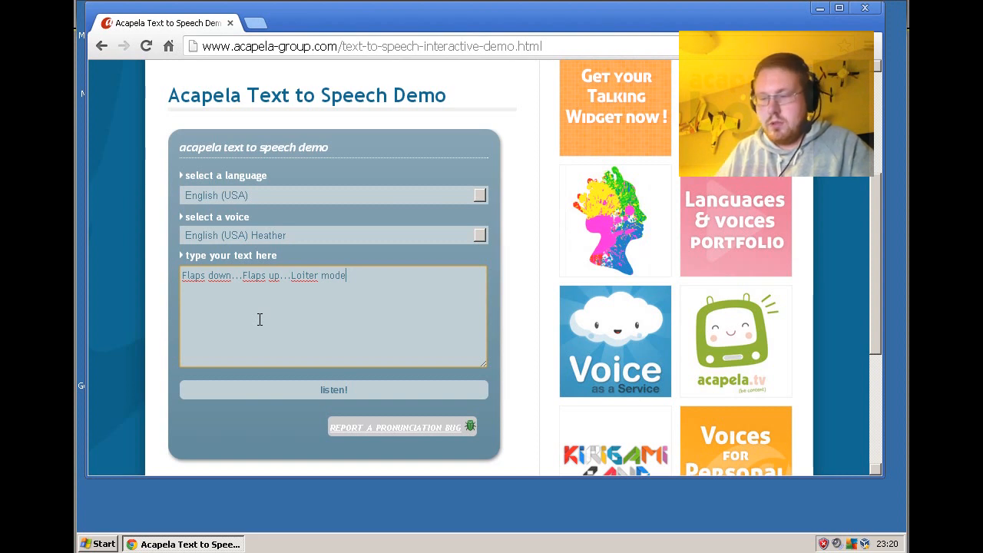
{"action": "type", "text": "..."}
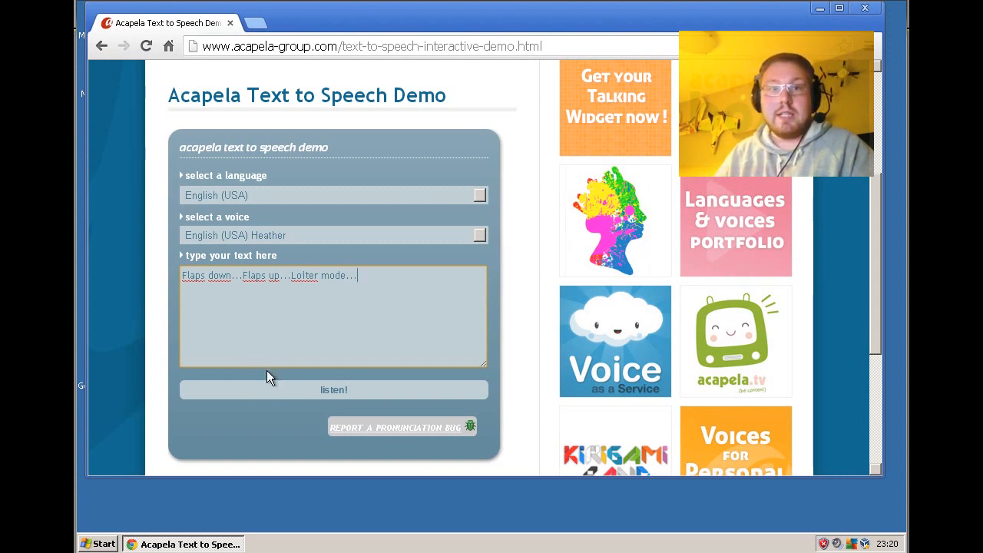
{"action": "mouse_move", "coordinate": [291, 383]}
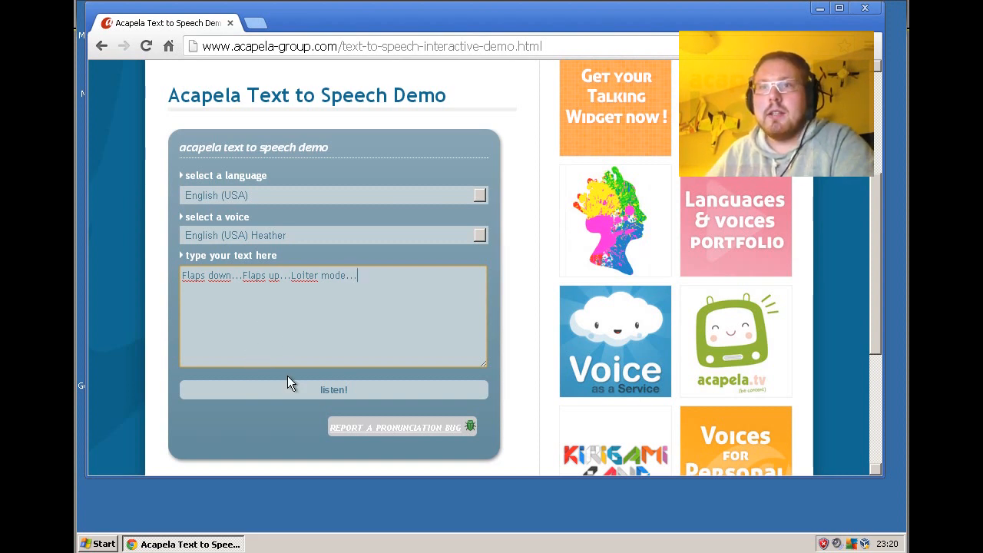
{"action": "left_click", "coordinate": [334, 390]}
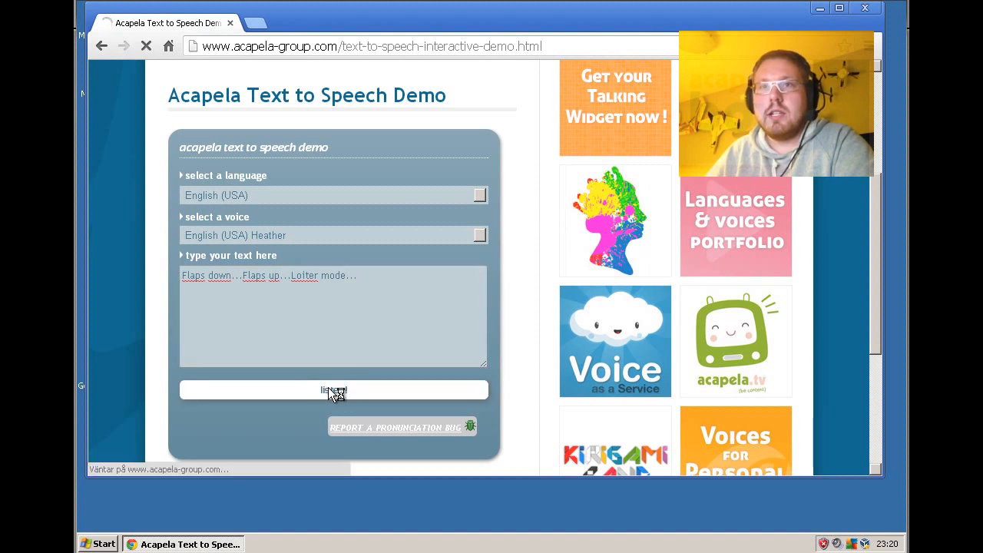
{"action": "left_click", "coordinate": [334, 390]}
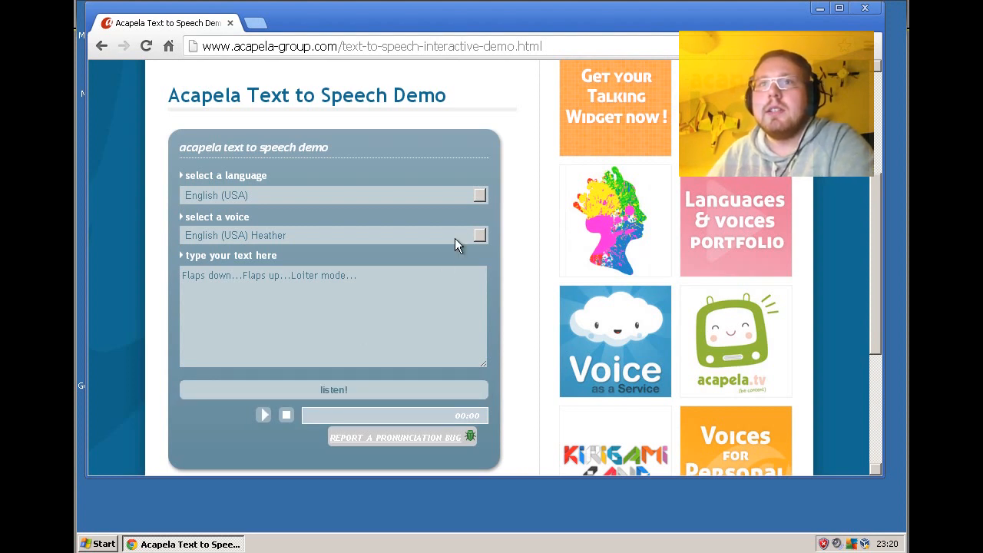
{"action": "left_click", "coordinate": [332, 195]}
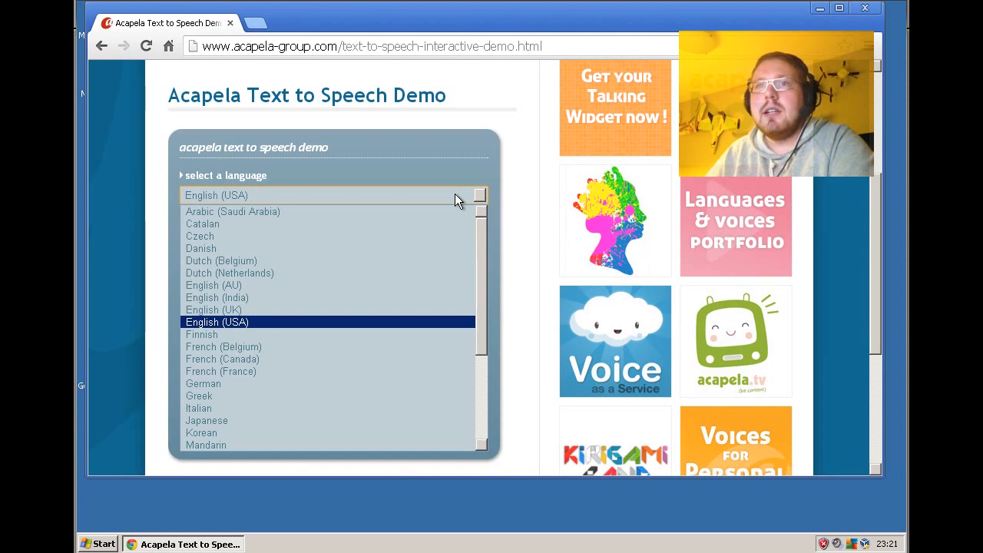
{"action": "scroll", "scroll_direction": "down", "scroll_amount": 3}
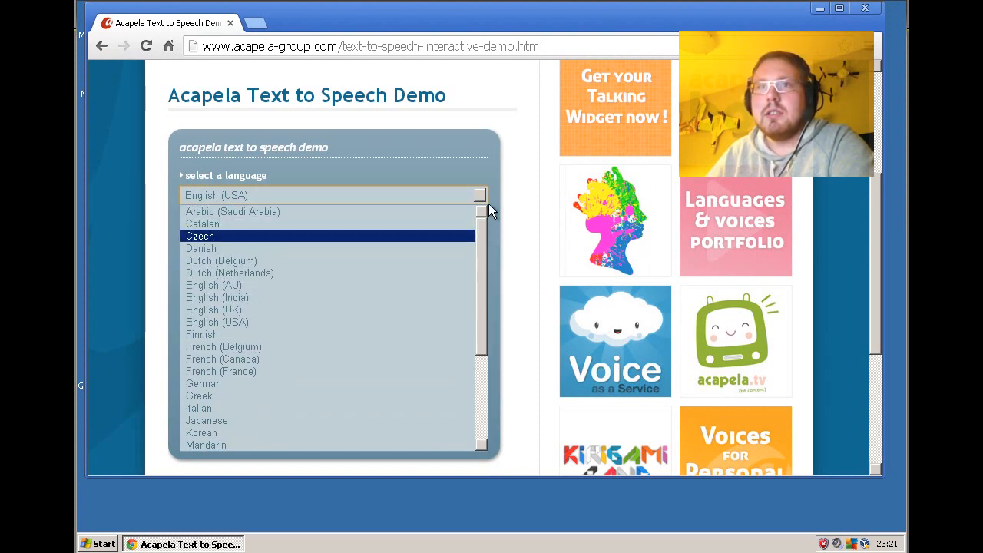
{"action": "scroll", "scroll_direction": "down", "scroll_amount": 3}
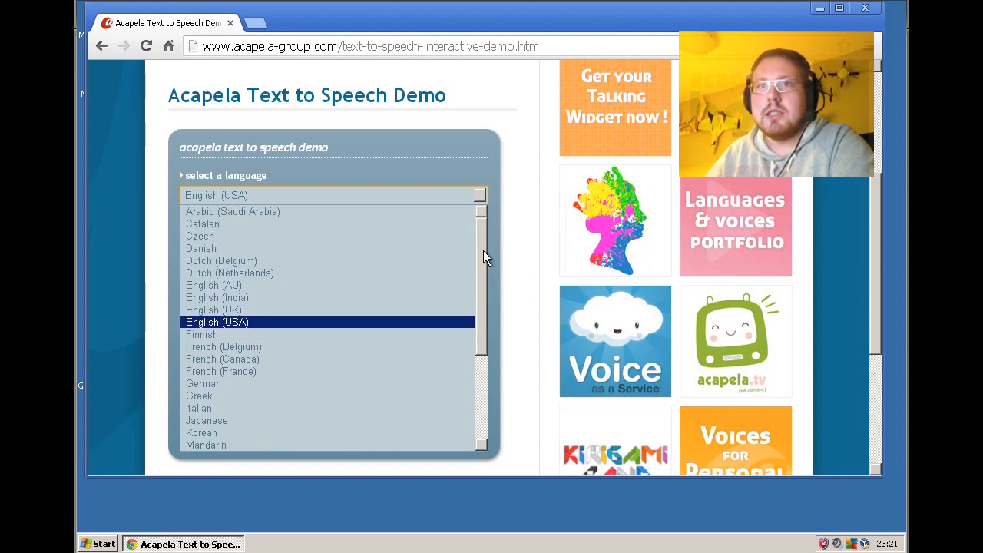
{"action": "left_click", "coordinate": [217, 323]}
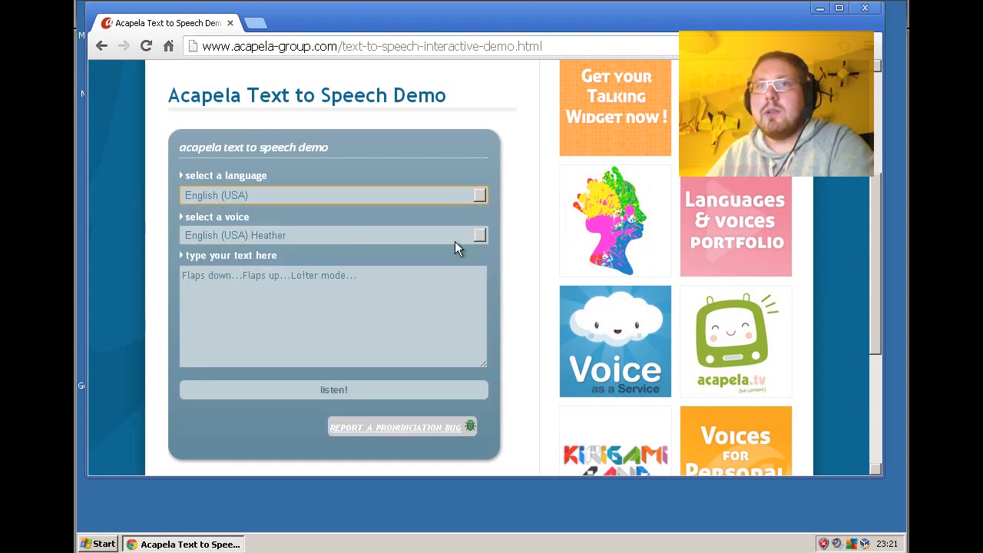
Step: Try the phrase with the Saul and then WillBadGuy voices
{"action": "left_click", "coordinate": [332, 235]}
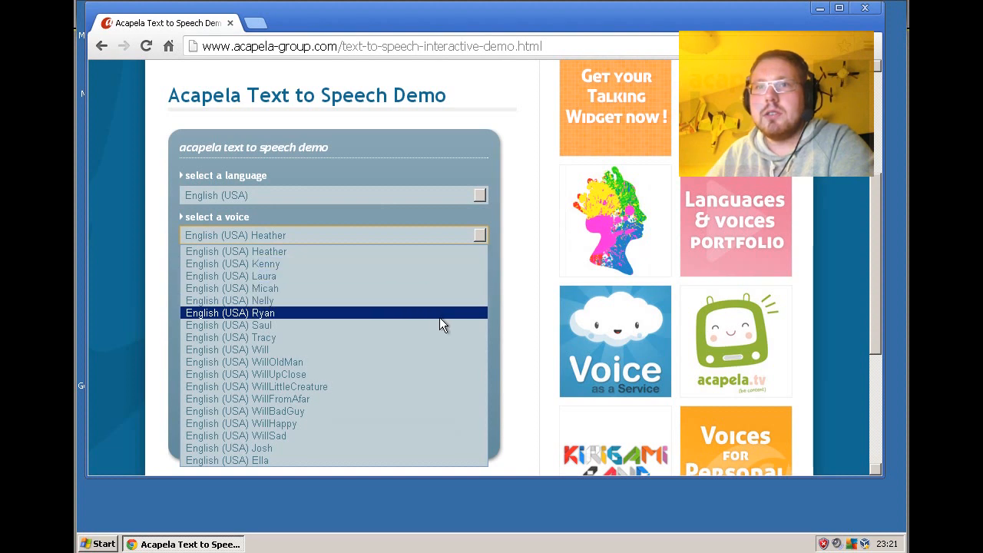
{"action": "left_click", "coordinate": [229, 326]}
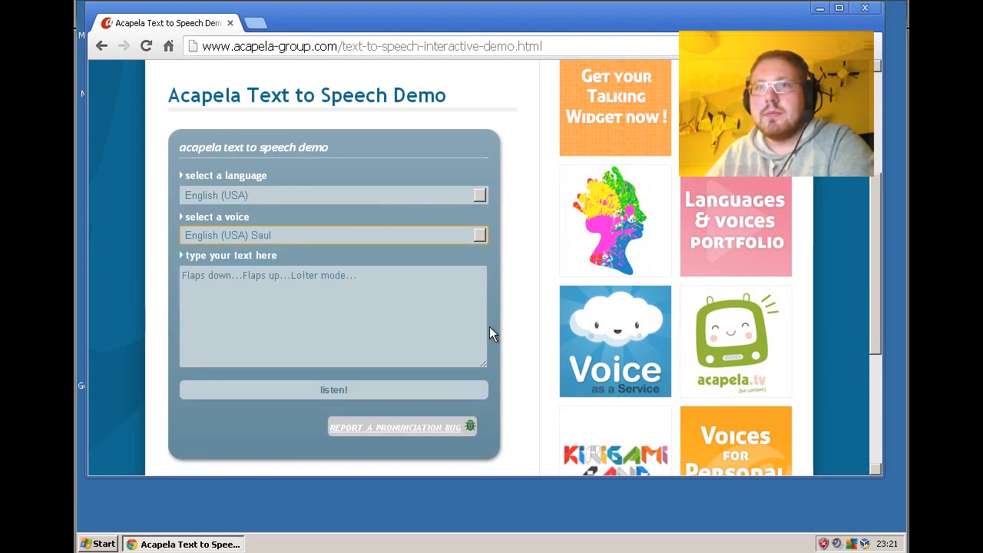
{"action": "left_click", "coordinate": [333, 391]}
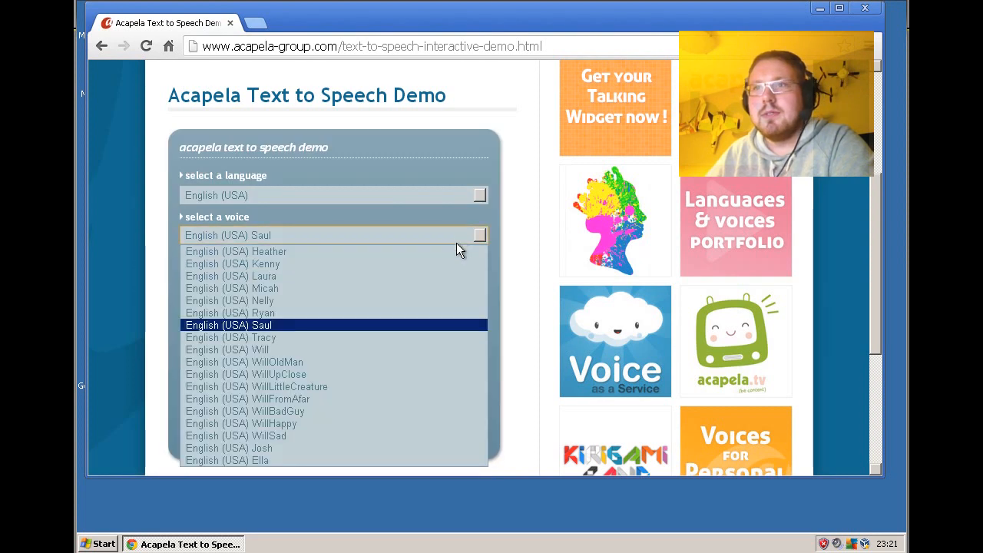
{"action": "left_click", "coordinate": [245, 412]}
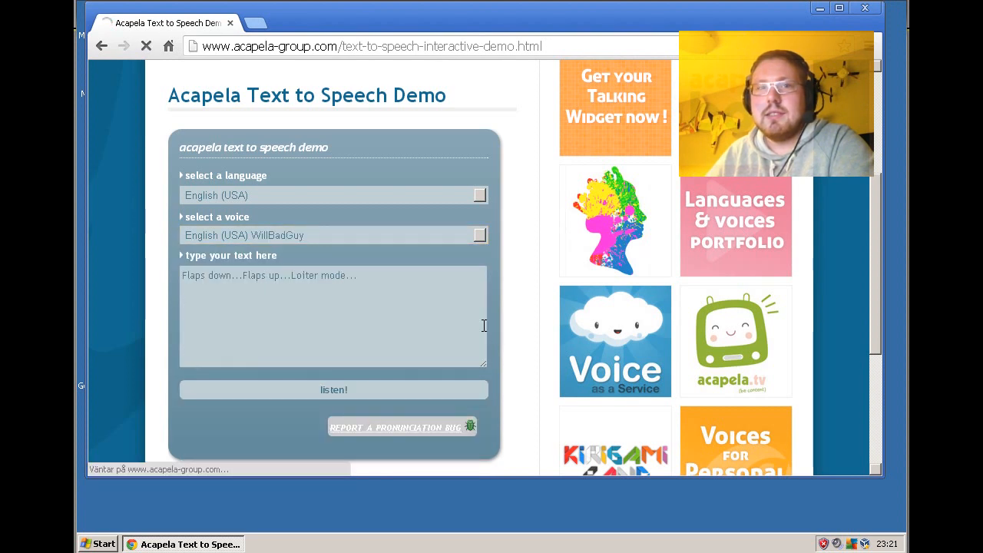
{"action": "left_click", "coordinate": [333, 390]}
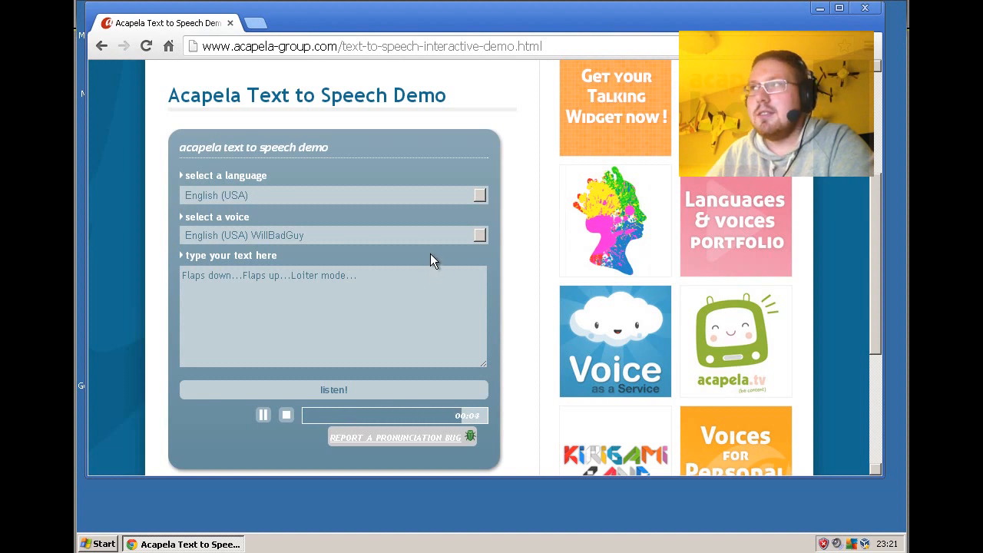
Step: Switch to the Ella voice and hear the phrase spoken by her
{"action": "left_click", "coordinate": [333, 235]}
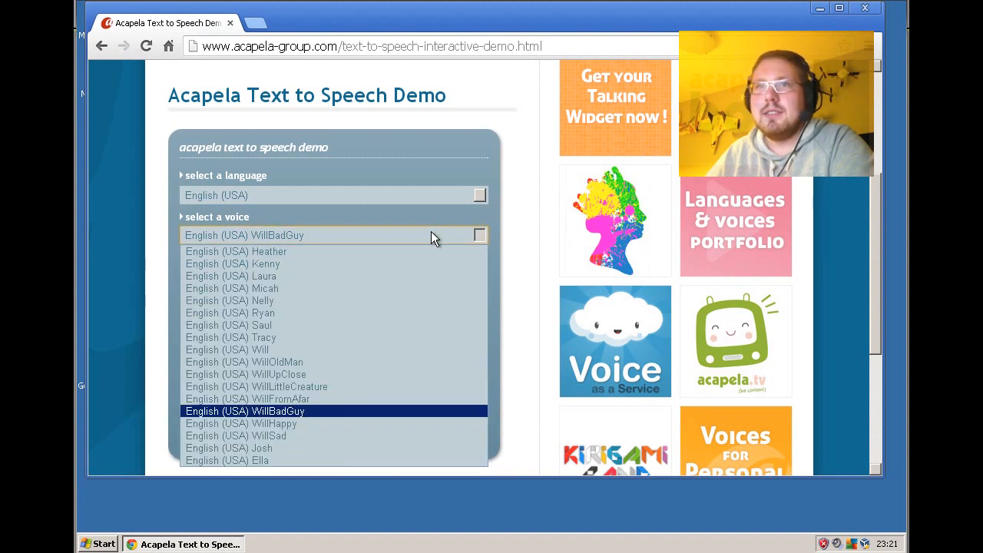
{"action": "left_click", "coordinate": [227, 461]}
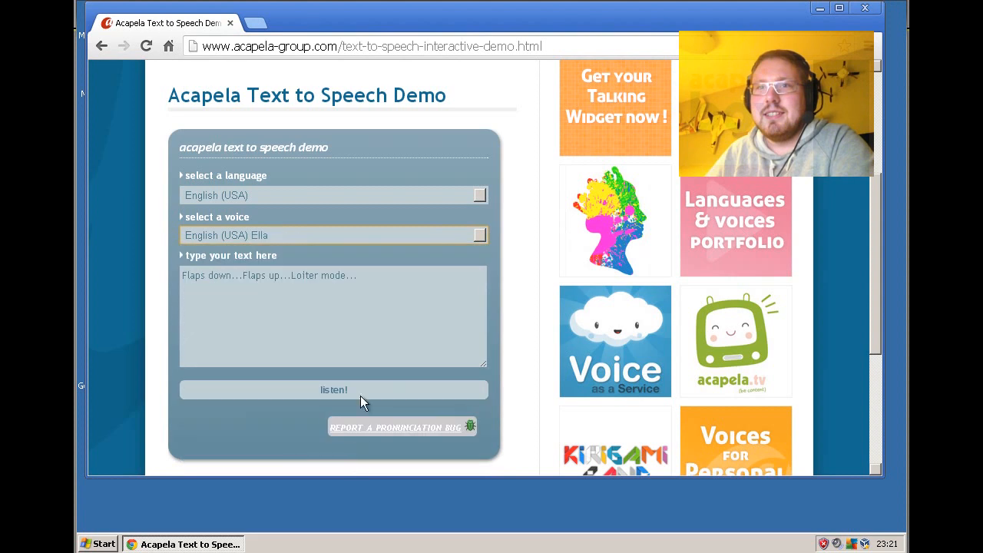
{"action": "left_click", "coordinate": [333, 391]}
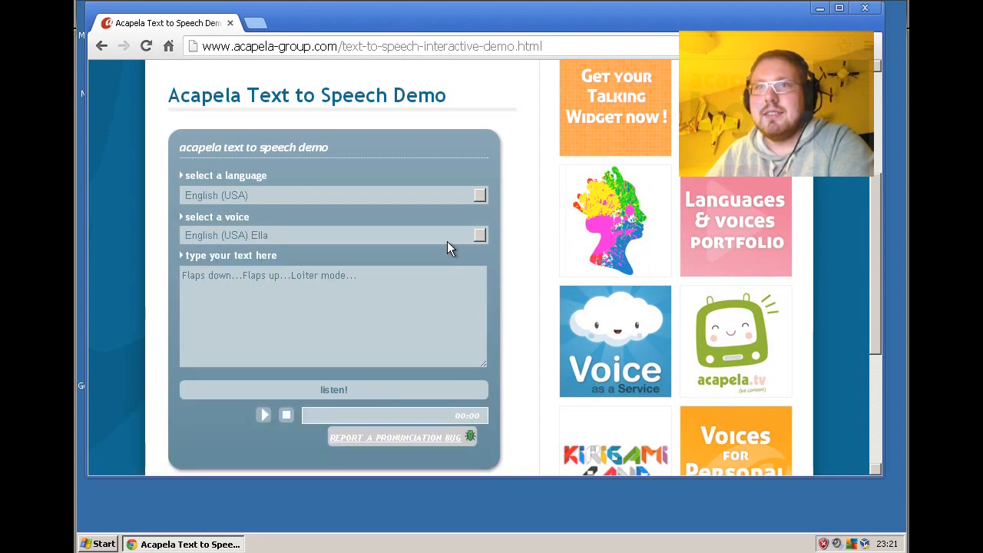
Step: Return to the English (USA) Heather voice, play the phrase, then stop playback
{"action": "left_click", "coordinate": [333, 235]}
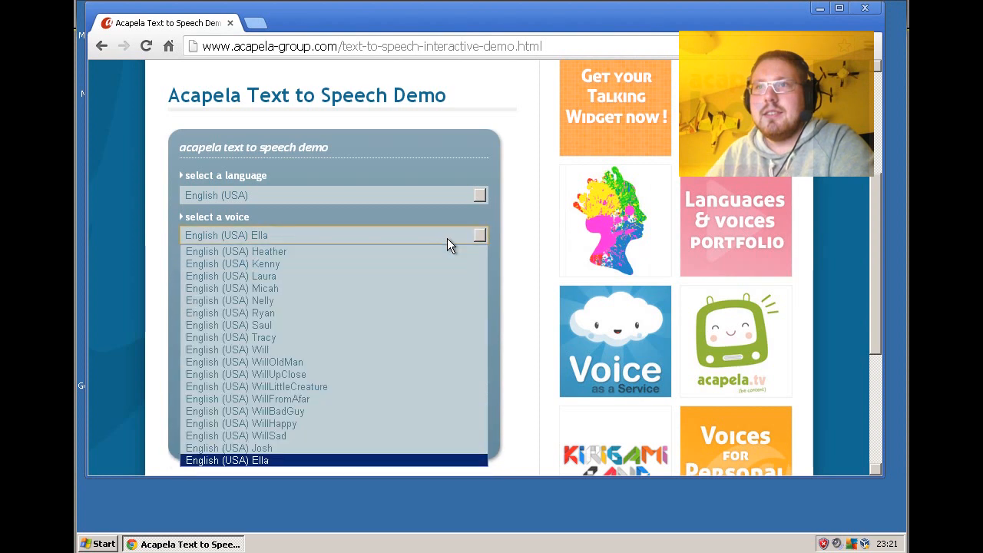
{"action": "mouse_move", "coordinate": [415, 326]}
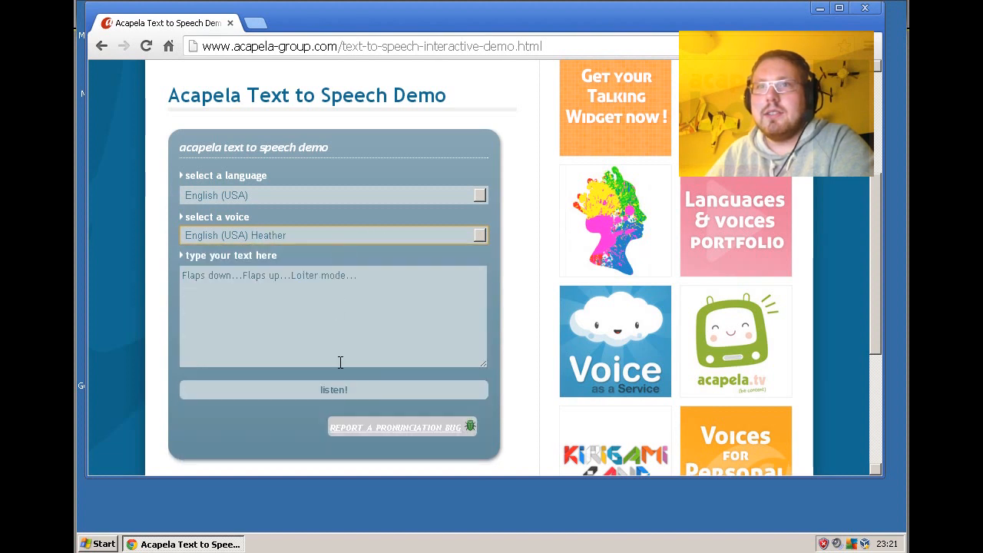
{"action": "left_click", "coordinate": [333, 390]}
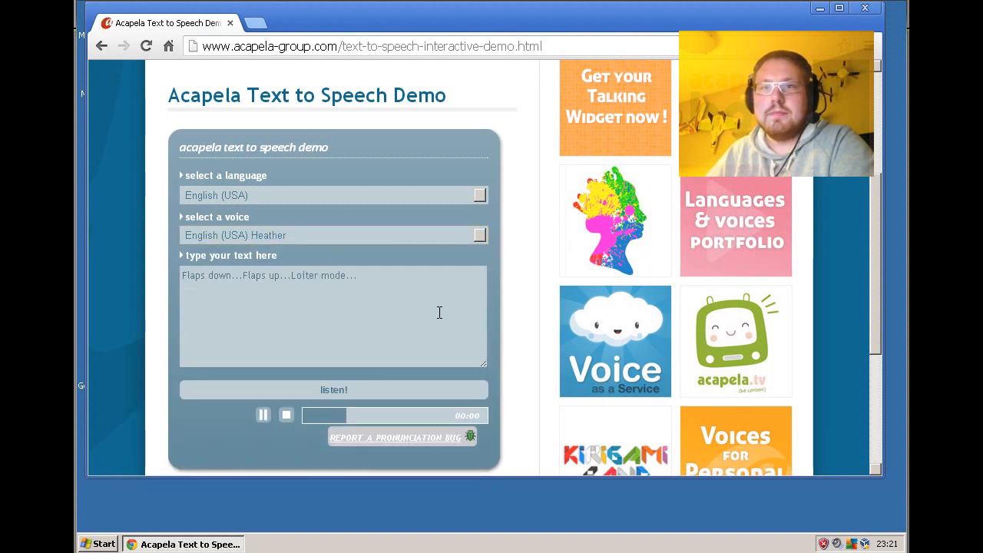
{"action": "left_click", "coordinate": [263, 415]}
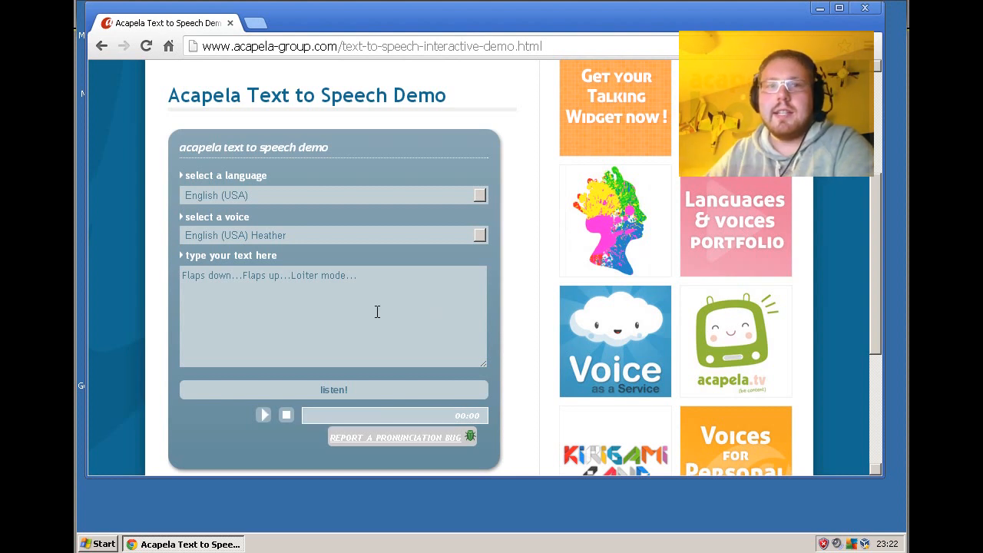
{"action": "mouse_move", "coordinate": [243, 414]}
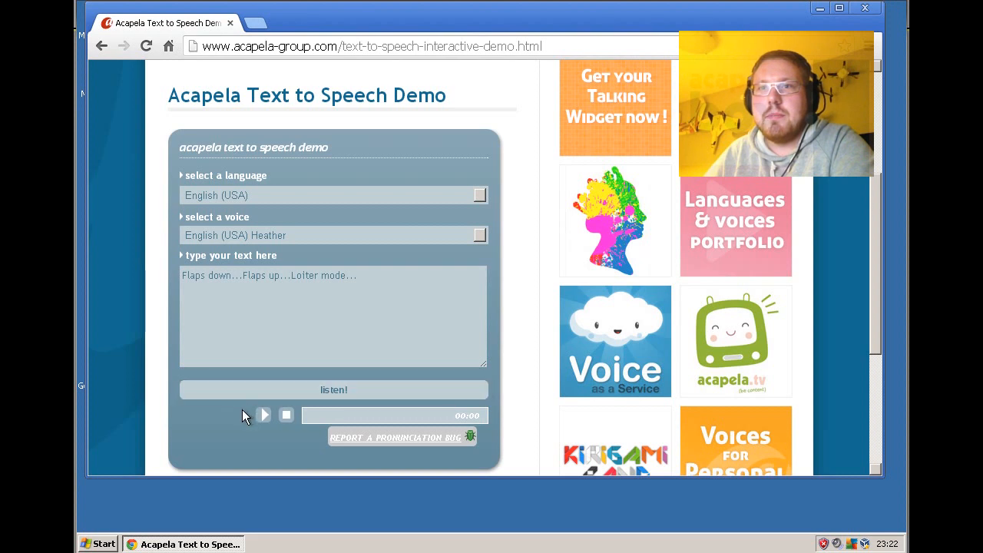
{"action": "right_click", "coordinate": [246, 415]}
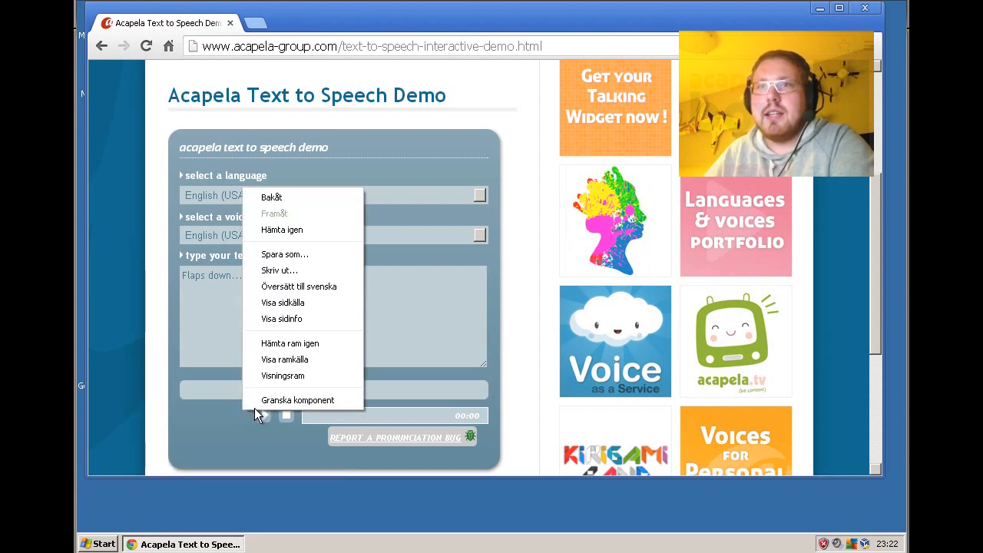
{"action": "left_click", "coordinate": [283, 301]}
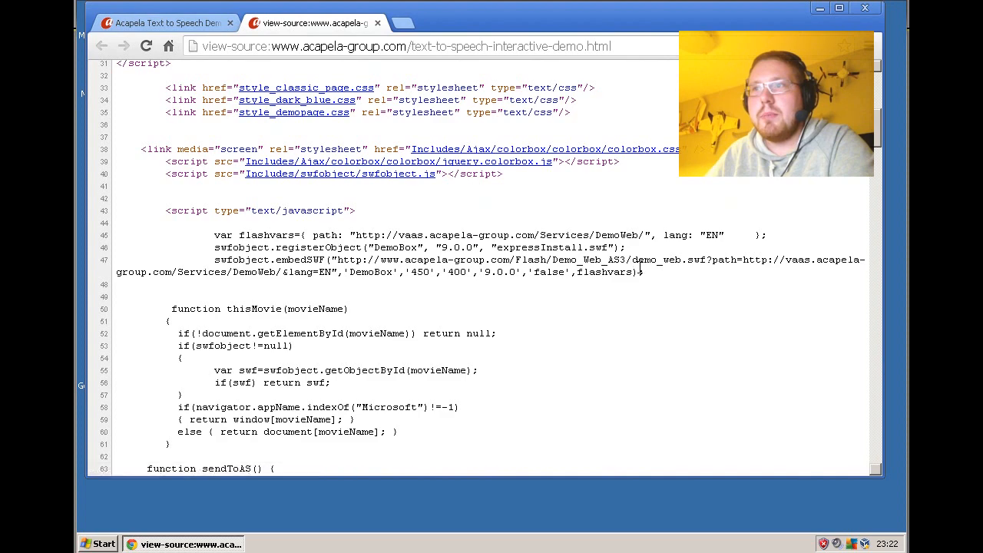
{"action": "scroll", "scroll_direction": "down", "scroll_amount": 3}
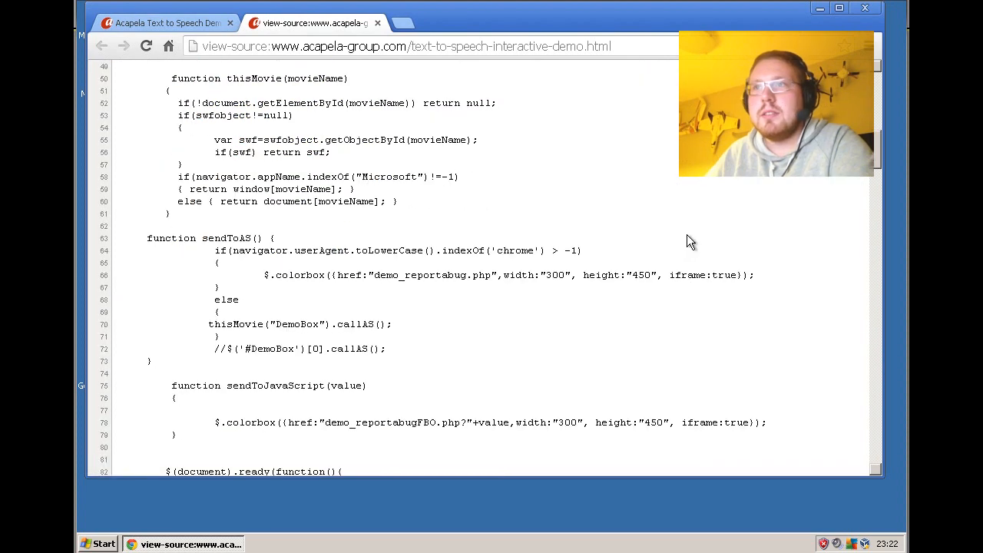
{"action": "scroll", "scroll_direction": "down", "scroll_amount": 3}
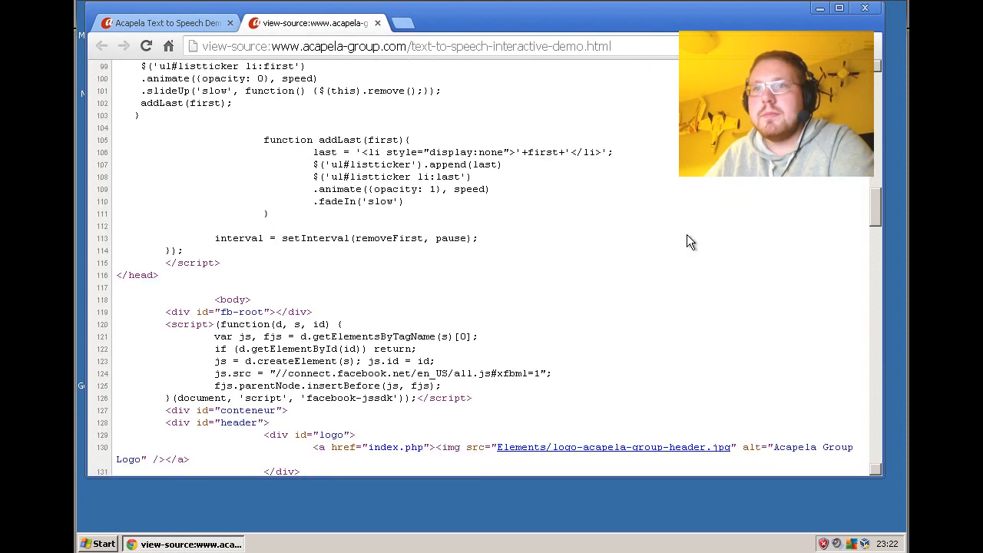
{"action": "scroll", "scroll_direction": "down", "scroll_amount": 3}
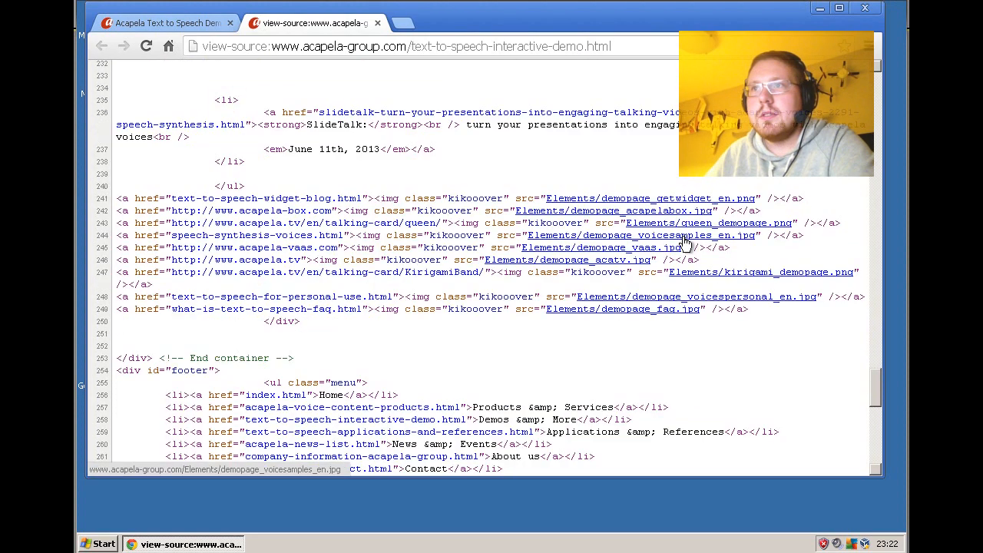
{"action": "scroll", "scroll_direction": "down", "scroll_amount": 3}
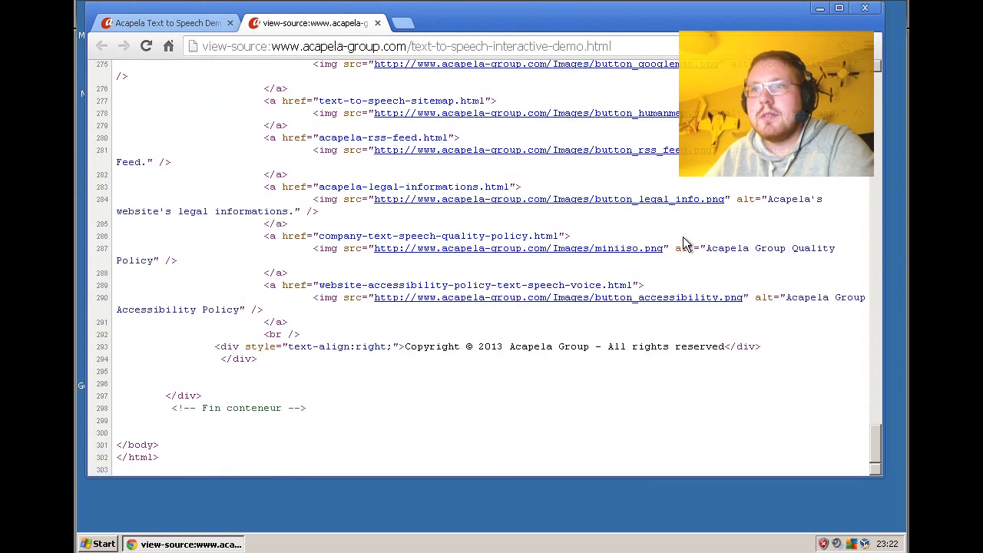
{"action": "left_click", "coordinate": [102, 46]}
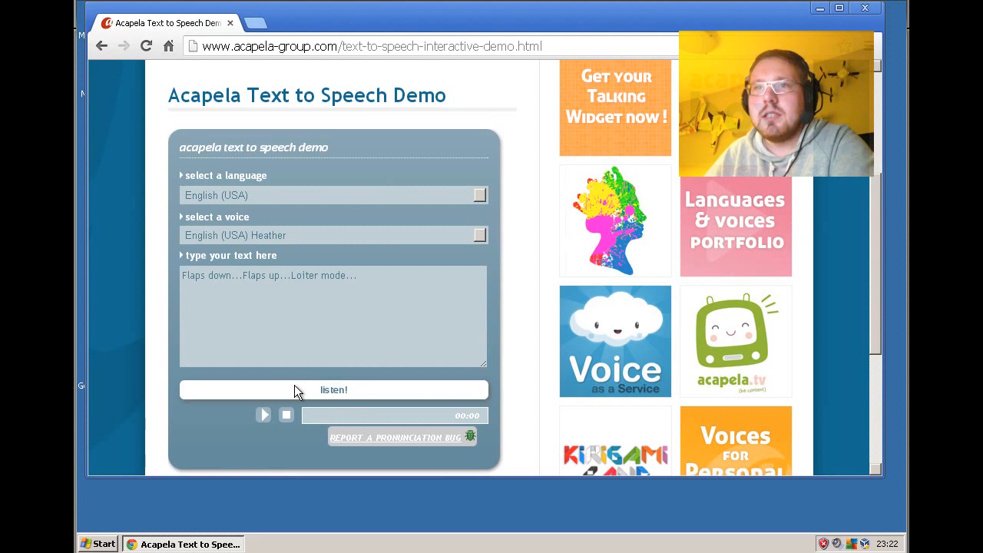
Step: View the demo frame's source and copy the generated mp3 link from myPhpVar
{"action": "right_click", "coordinate": [298, 392]}
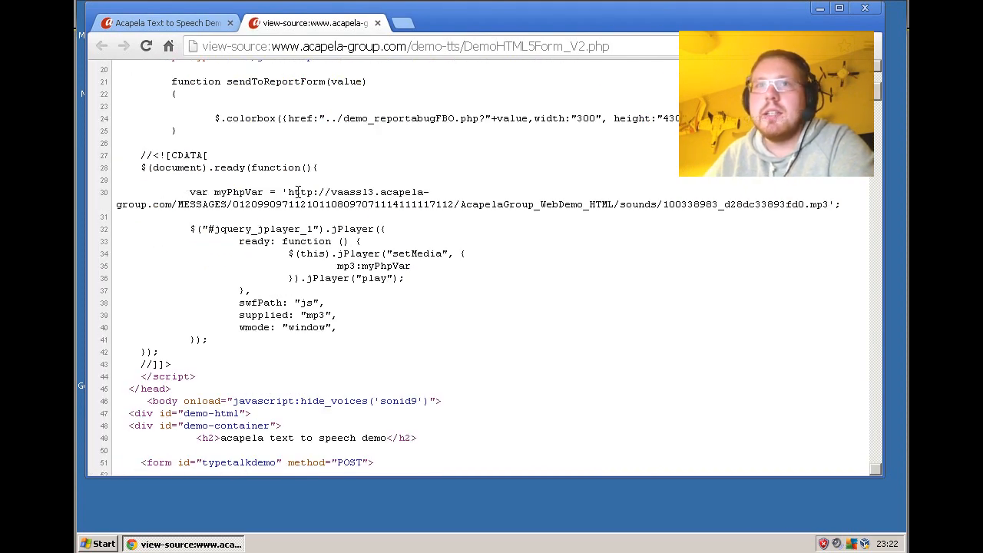
{"action": "left_click_drag", "start_coordinate": [289, 190], "coordinate": [796, 204]}
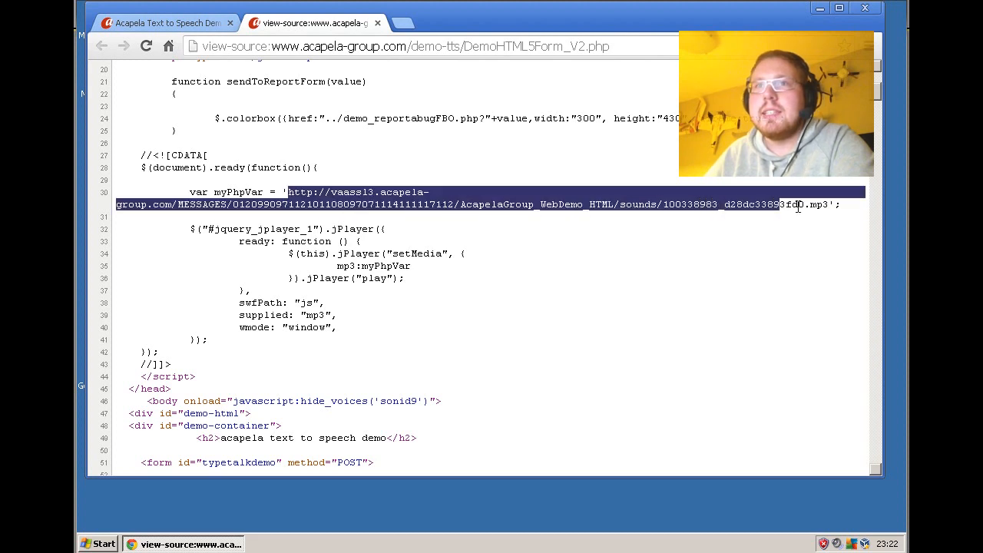
{"action": "right_click", "coordinate": [799, 206]}
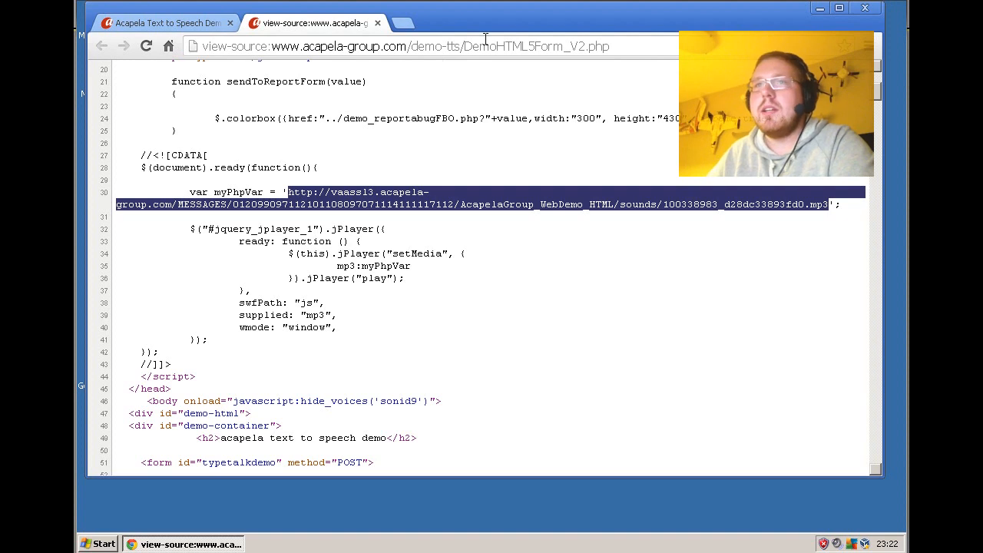
{"action": "left_click", "coordinate": [400, 47]}
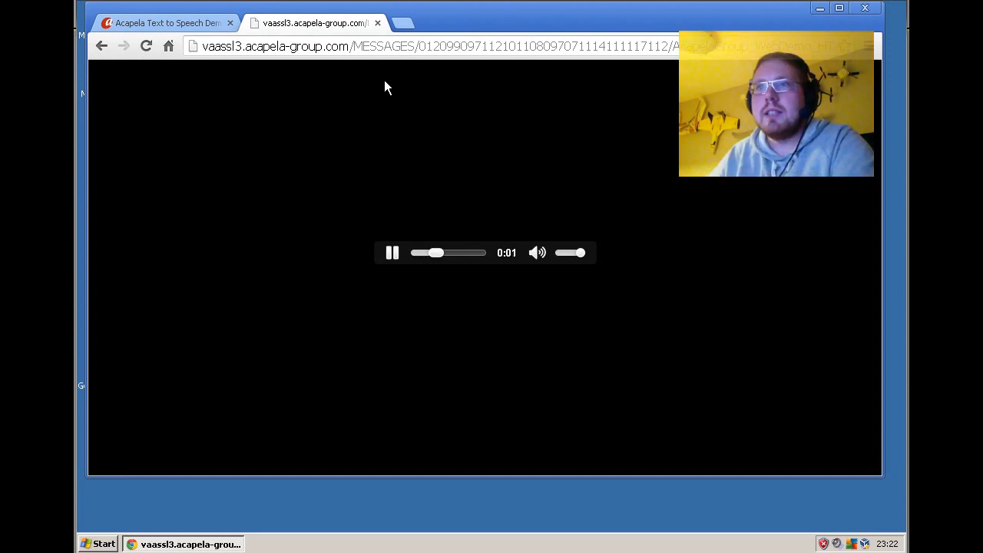
Step: Save the mp3 playing in the new tab to the Desktop via Save page as
{"action": "left_click", "coordinate": [391, 252]}
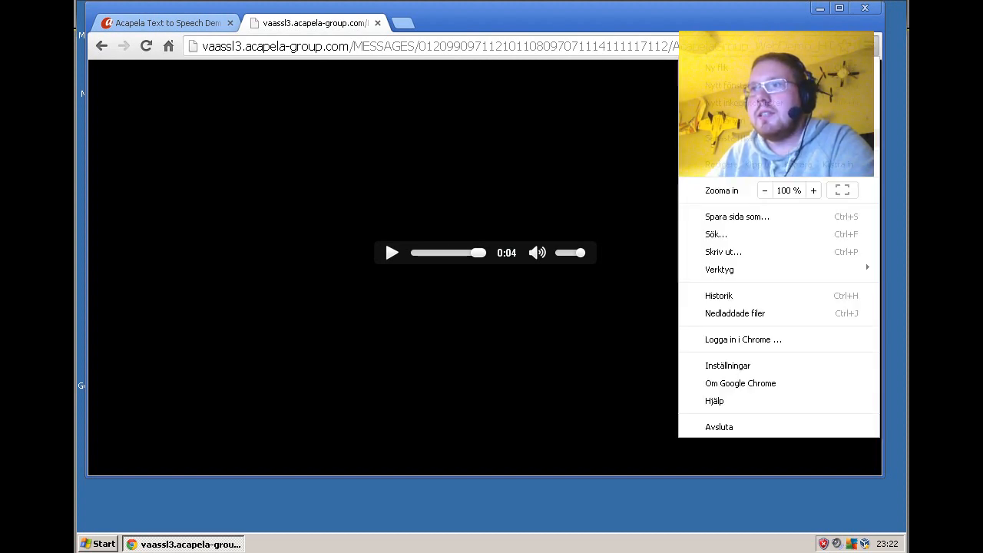
{"action": "left_click", "coordinate": [736, 215]}
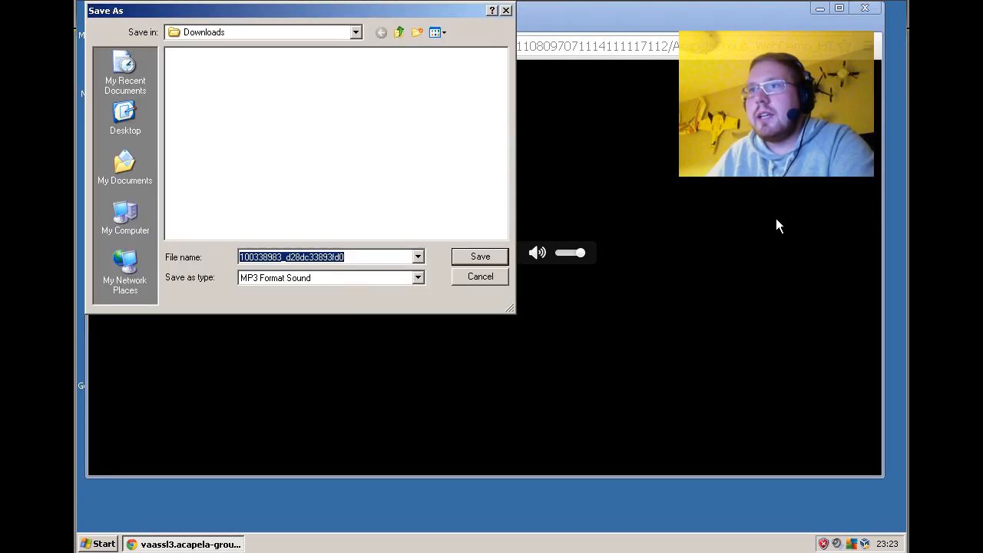
{"action": "left_click", "coordinate": [124, 120]}
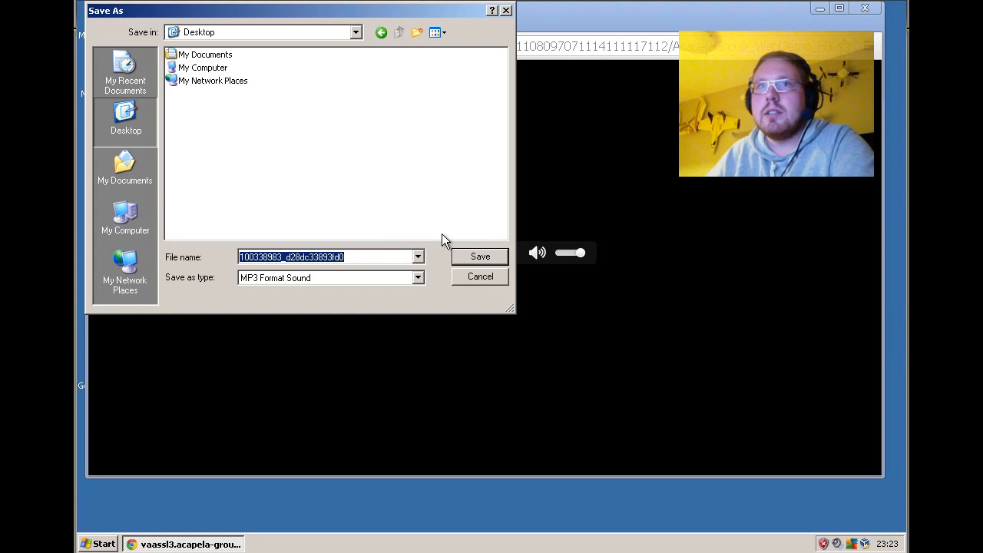
{"action": "left_click", "coordinate": [479, 255]}
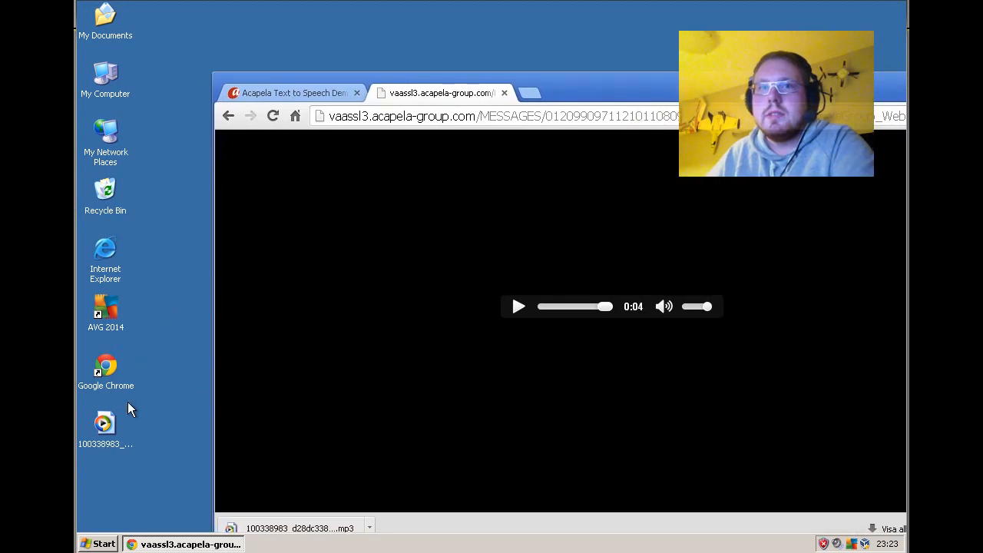
Step: Play the saved speech mp3 from its desktop icon
{"action": "right_click", "coordinate": [105, 424]}
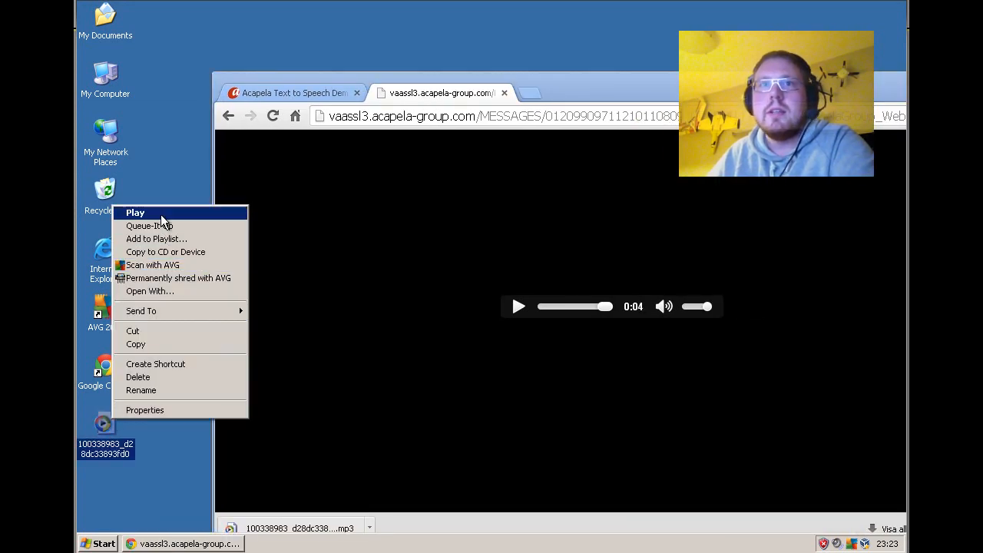
{"action": "left_click", "coordinate": [135, 212]}
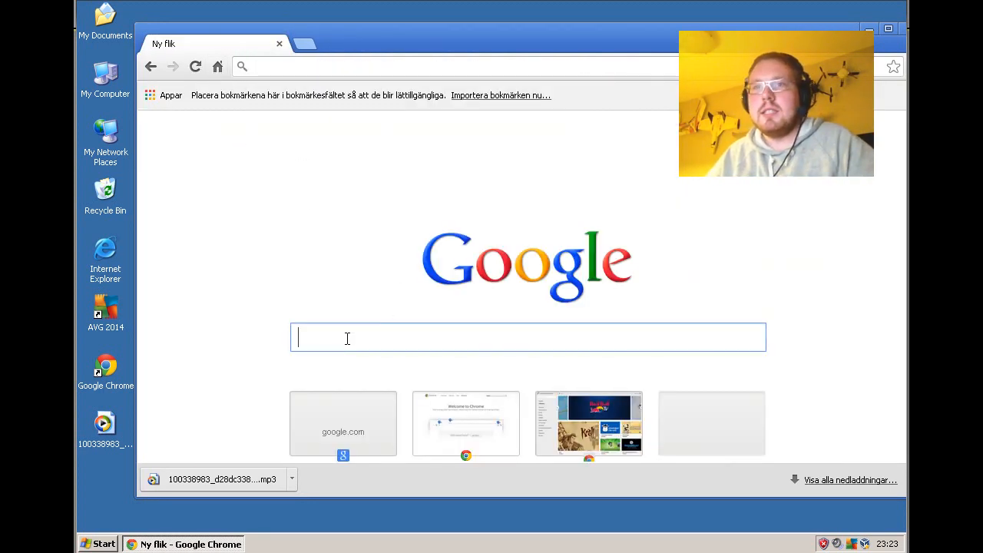
Step: Search for Audacity and download the Audacity 2.0.4 installer for Windows
{"action": "type", "text": "adasity"}
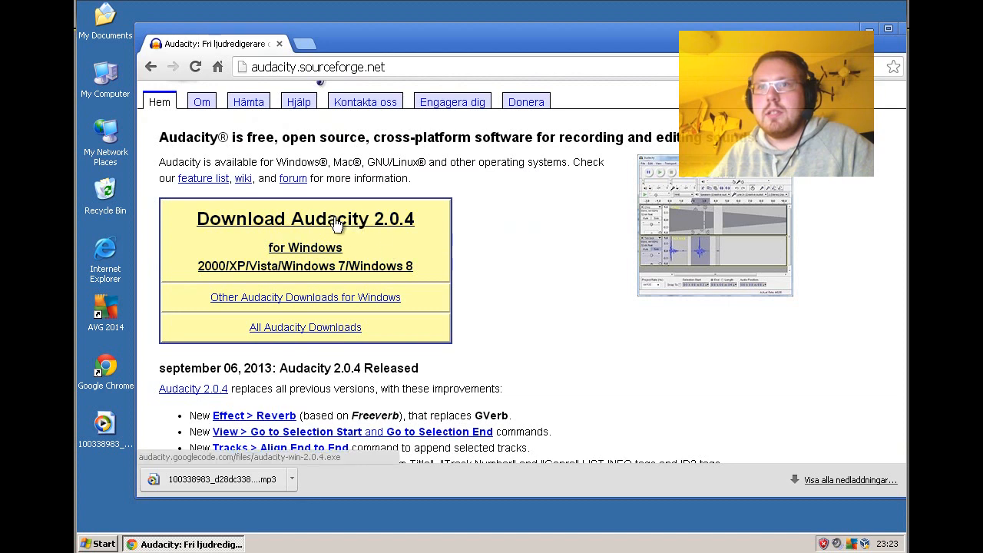
{"action": "left_click", "coordinate": [305, 218]}
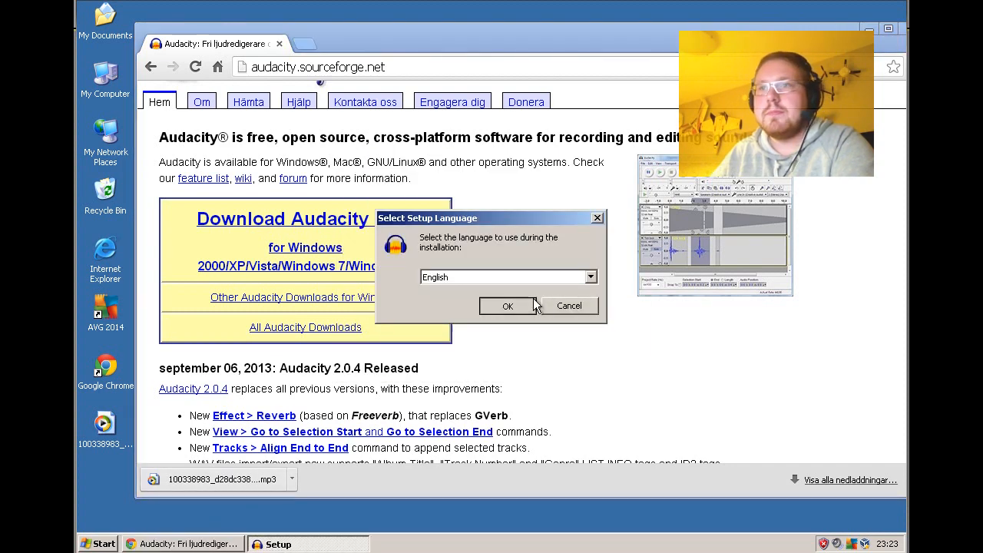
Step: Install Audacity in English to the default folder and confirm the VST plug-ins
{"action": "left_click", "coordinate": [507, 306]}
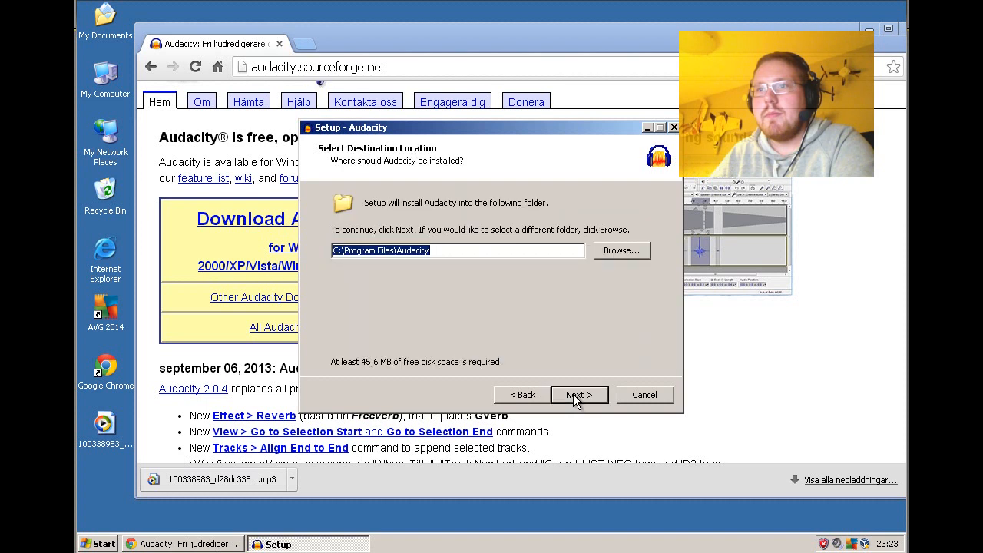
{"action": "left_click", "coordinate": [578, 393]}
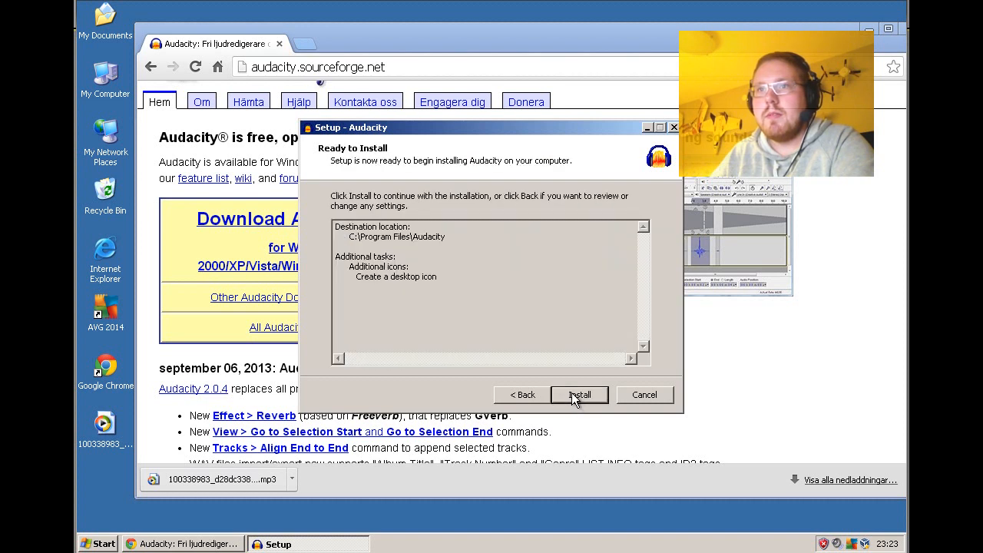
{"action": "left_click", "coordinate": [578, 393]}
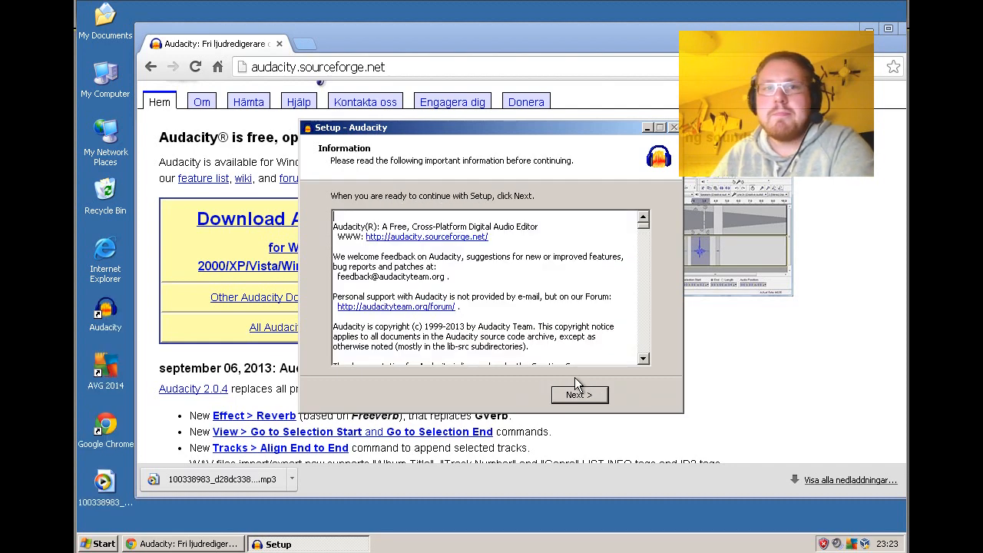
{"action": "left_click", "coordinate": [579, 393]}
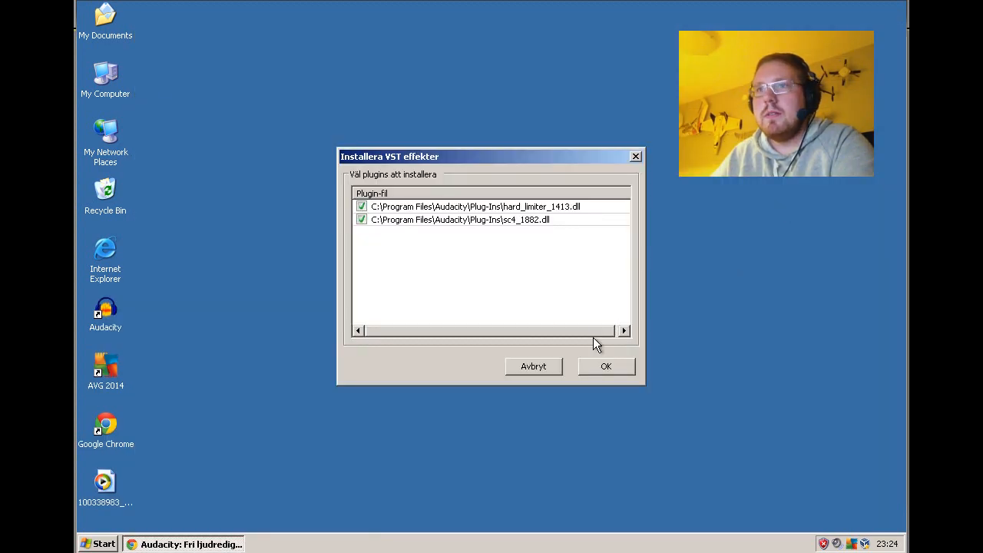
{"action": "left_click", "coordinate": [605, 366]}
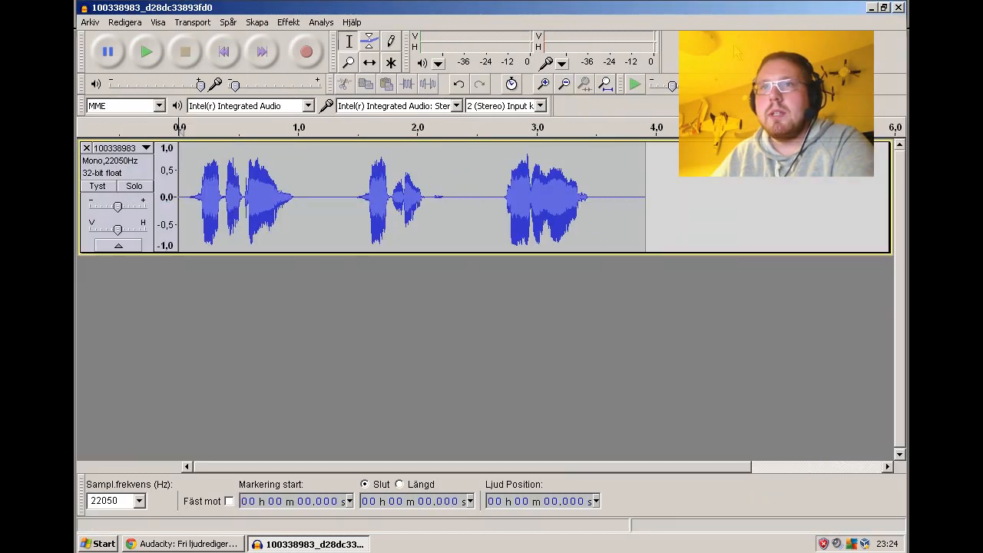
Step: Play back the opened Acapela speech recording, then stop it
{"action": "left_click", "coordinate": [148, 52]}
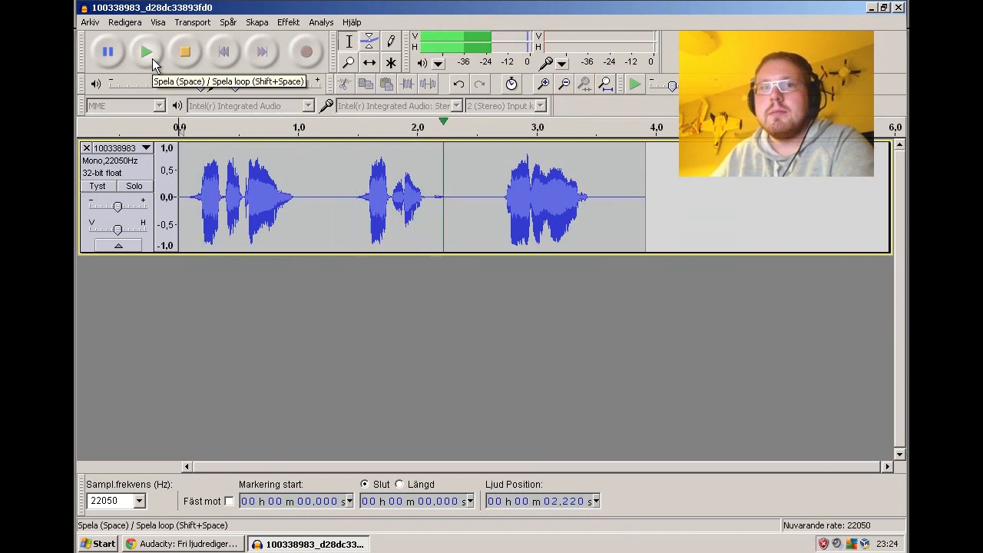
{"action": "left_click", "coordinate": [146, 51]}
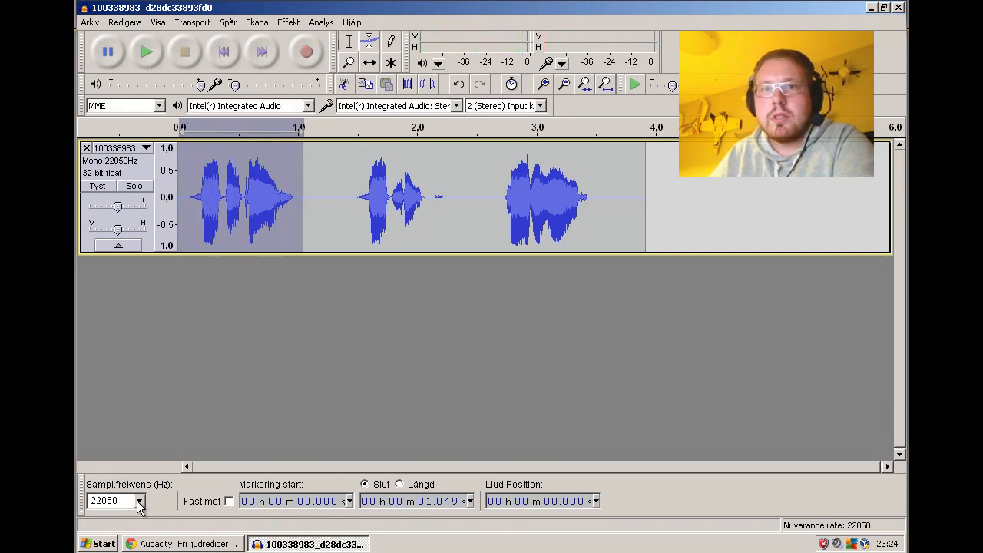
Step: Choose 32000 Hz from the Project Rate dropdown
{"action": "left_click", "coordinate": [138, 501]}
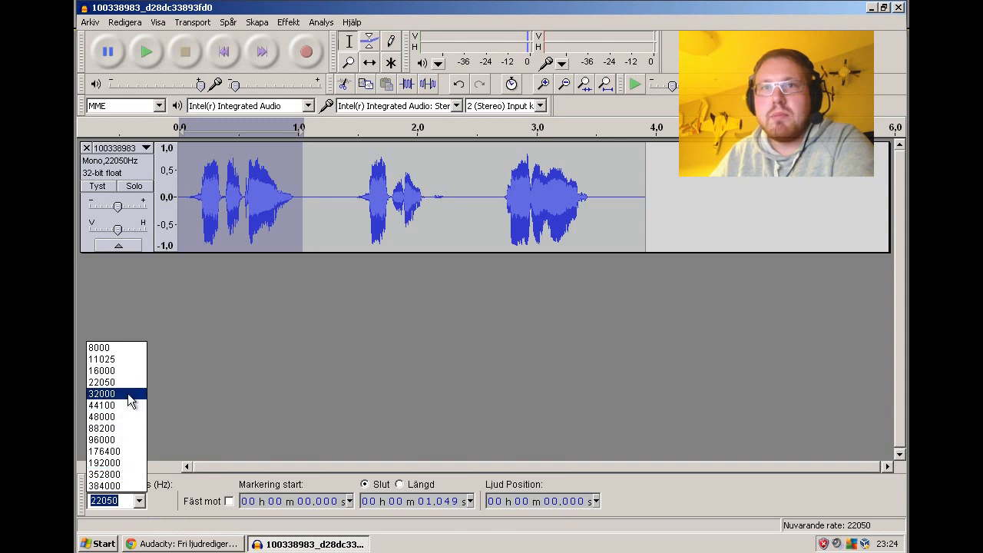
{"action": "left_click", "coordinate": [102, 393]}
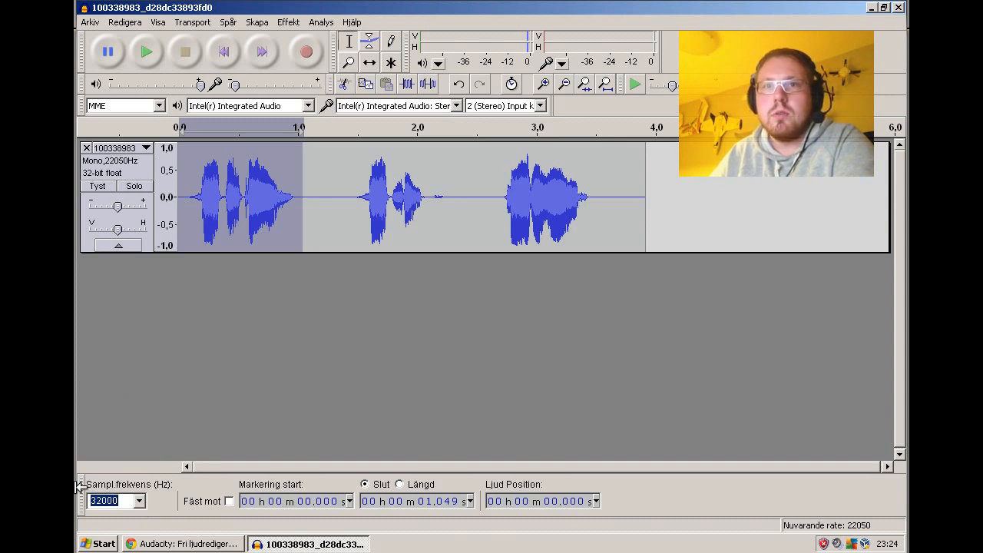
{"action": "mouse_move", "coordinate": [231, 393]}
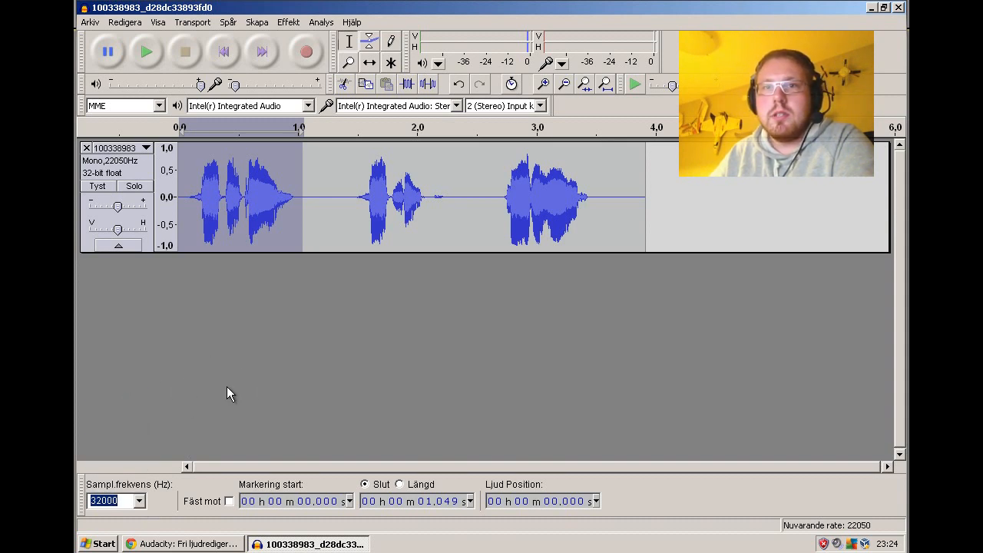
{"action": "mouse_move", "coordinate": [277, 366]}
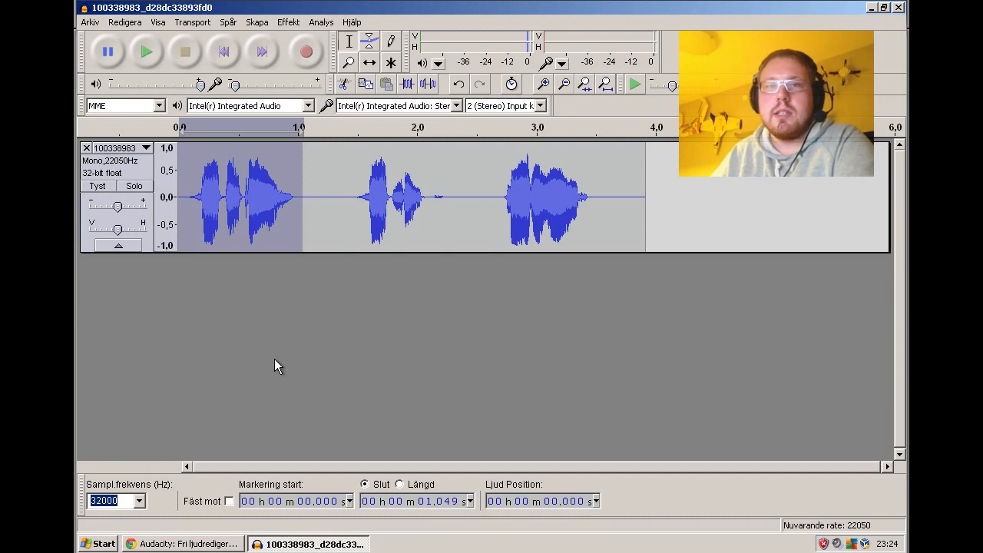
{"action": "mouse_move", "coordinate": [258, 178]}
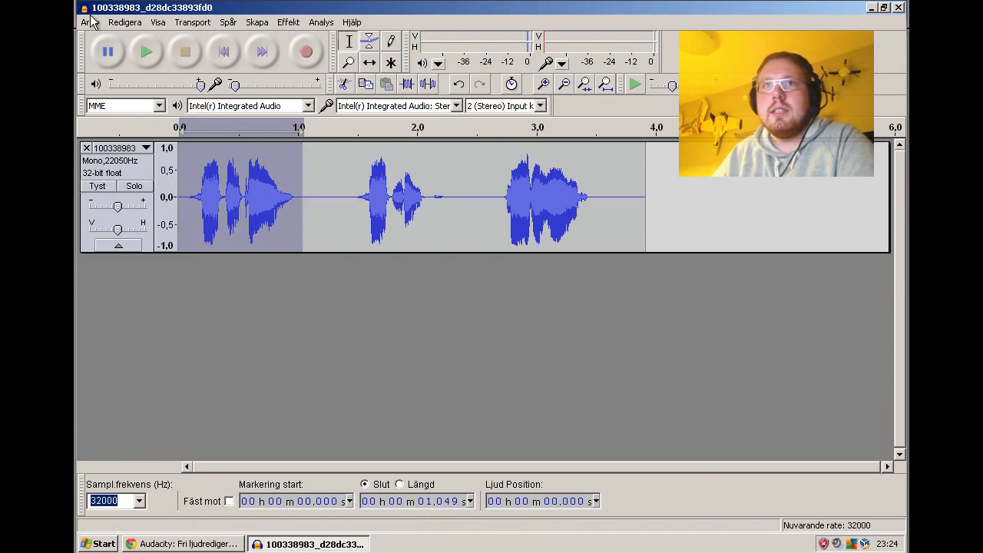
Step: Export the selected first phrase as WAV 'flapsdown' on the desktop, clearing all metadata tags
{"action": "left_click", "coordinate": [90, 22]}
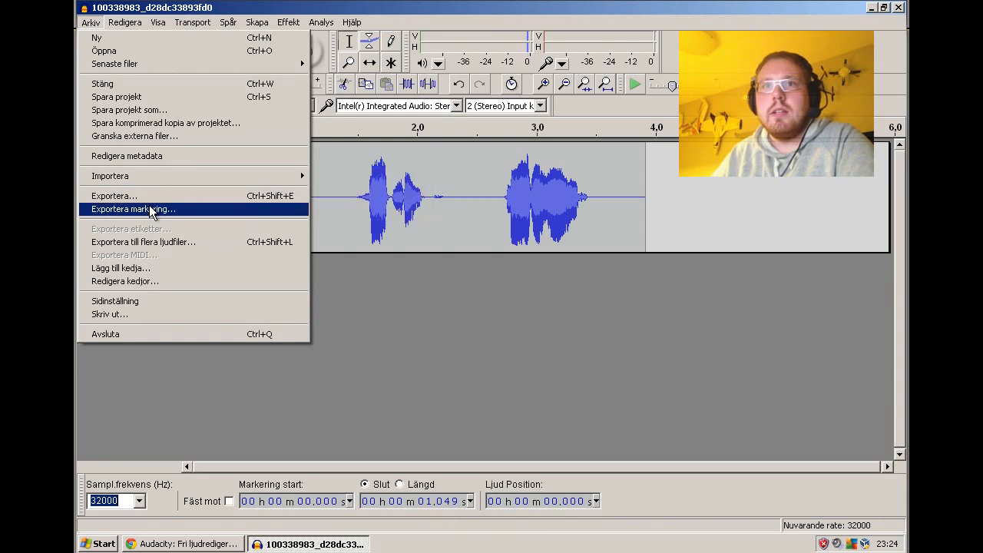
{"action": "left_click", "coordinate": [132, 209]}
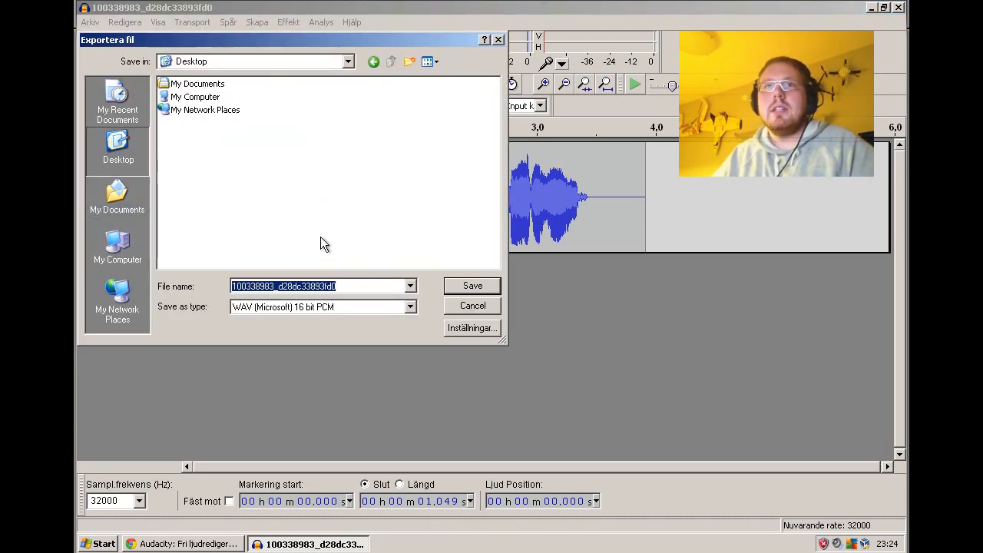
{"action": "type", "text": "flapsdown"}
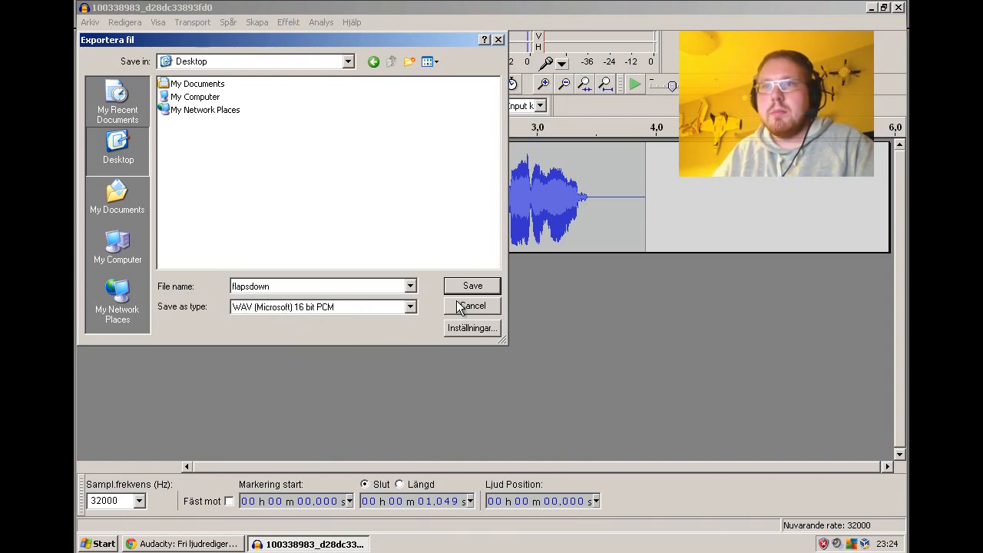
{"action": "left_click", "coordinate": [472, 285]}
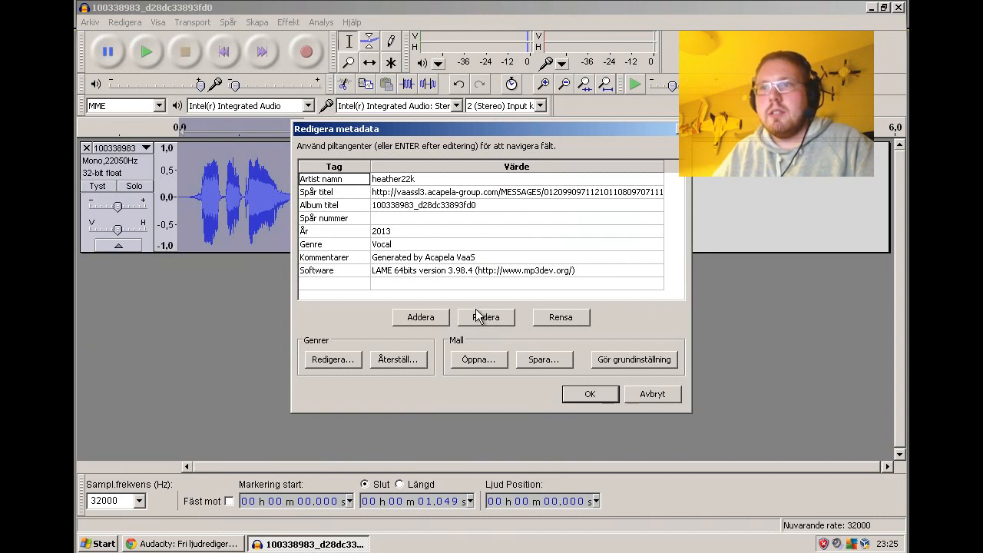
{"action": "left_click", "coordinate": [561, 317]}
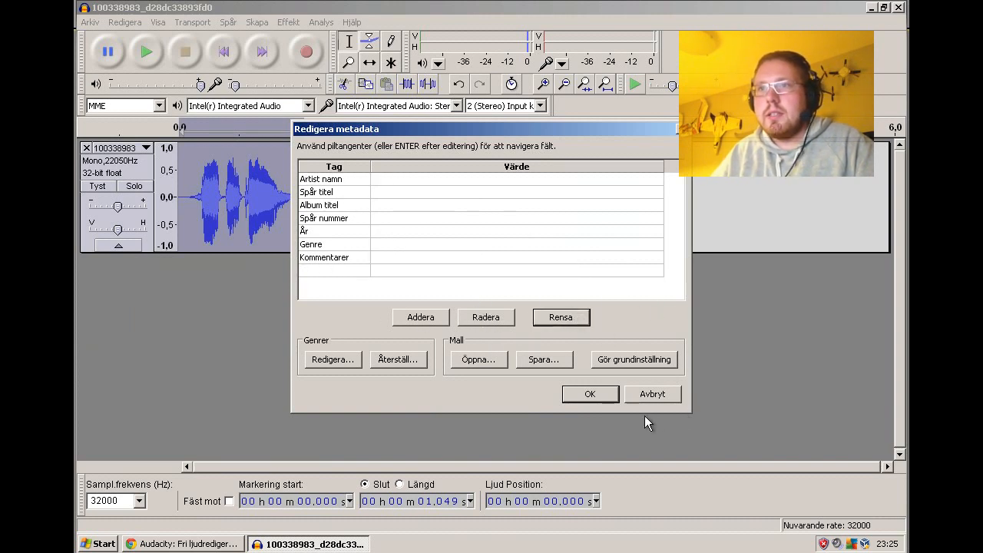
{"action": "left_click", "coordinate": [590, 394]}
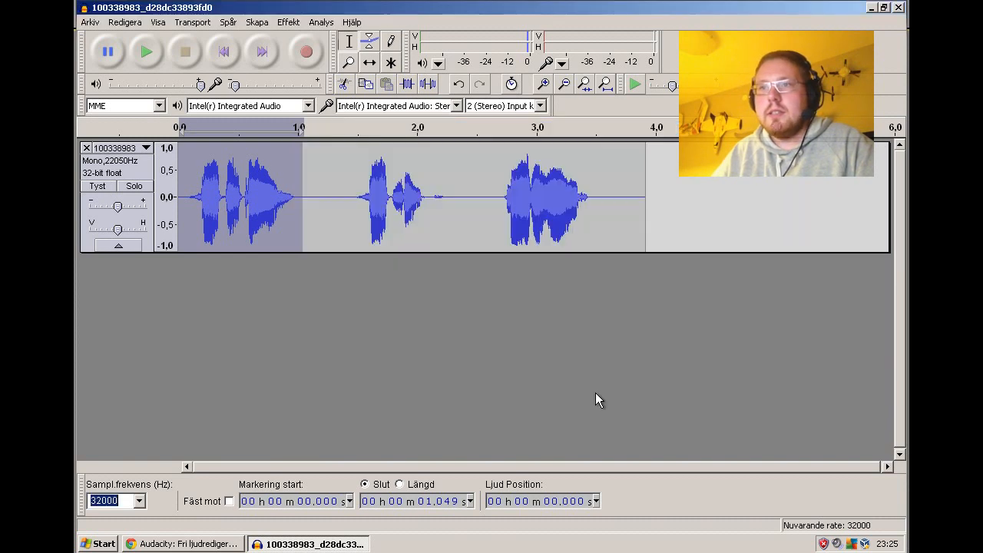
{"action": "mouse_move", "coordinate": [308, 166]}
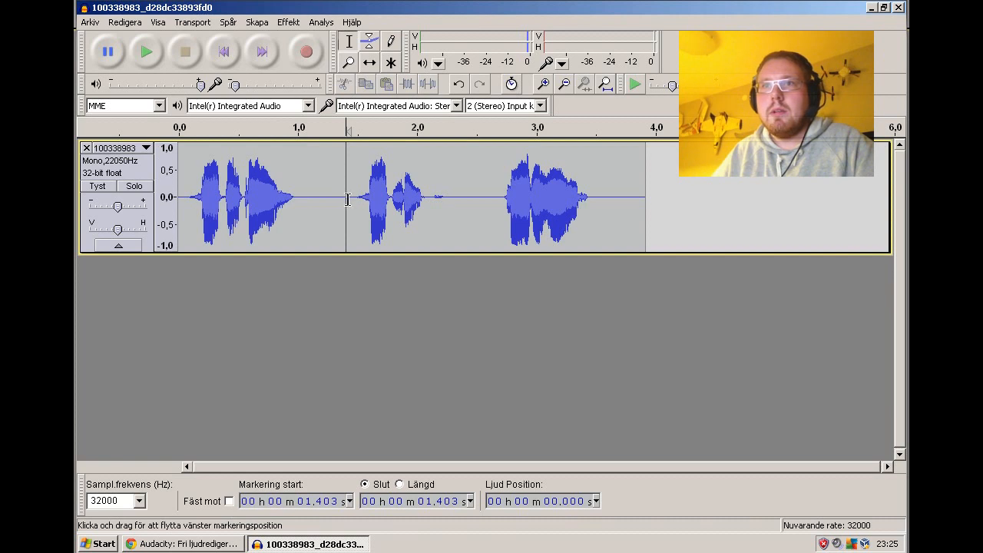
Step: Select the second phrase (about 1.42–2.34 s) and export it as WAV 'flapsup' on the desktop
{"action": "left_click_drag", "start_coordinate": [347, 198], "coordinate": [433, 198]}
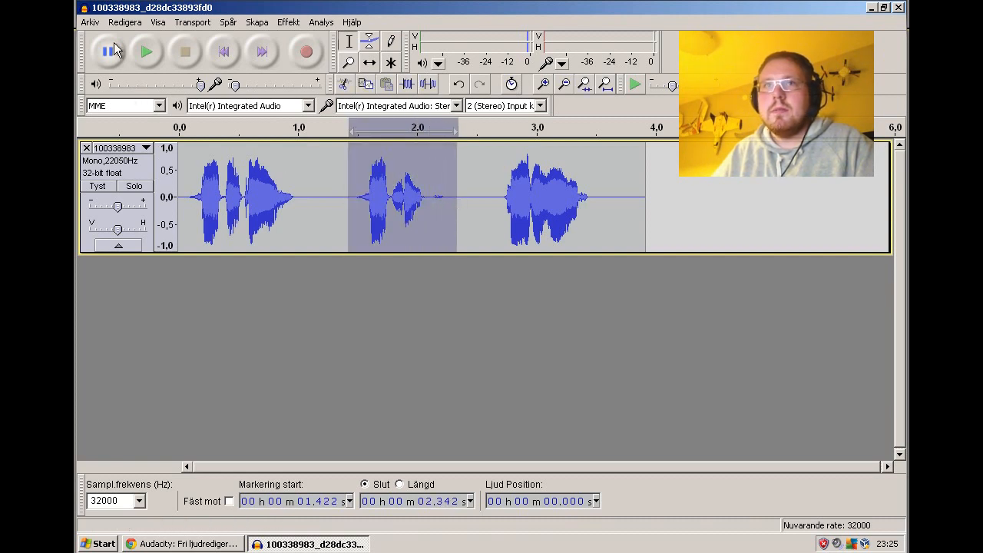
{"action": "left_click", "coordinate": [89, 22]}
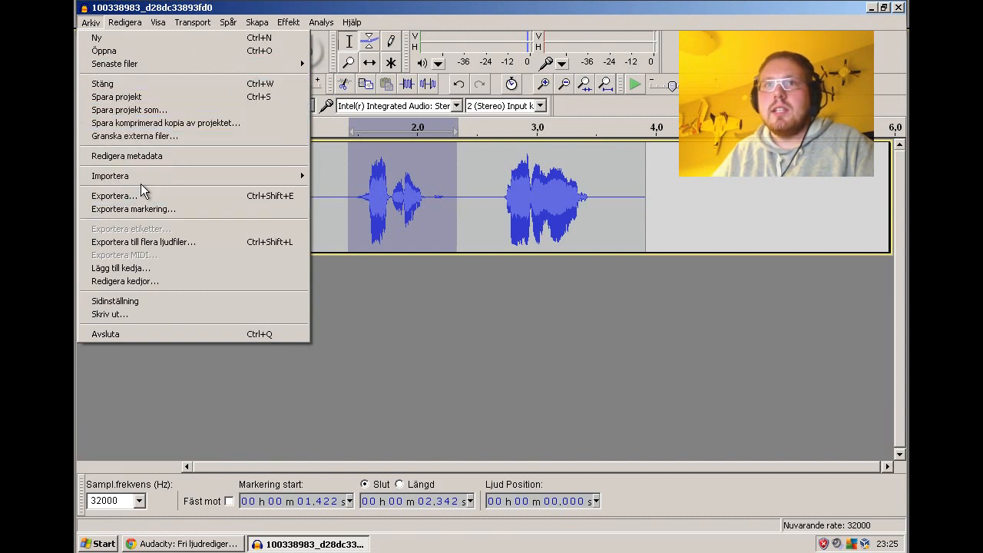
{"action": "mouse_move", "coordinate": [133, 209]}
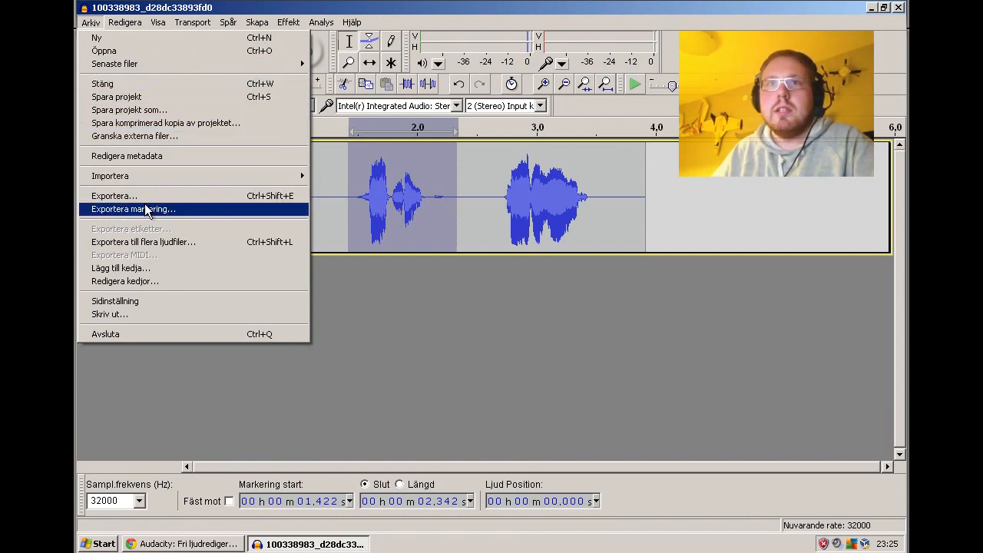
{"action": "left_click", "coordinate": [132, 209]}
{"action": "type", "text": "f"}
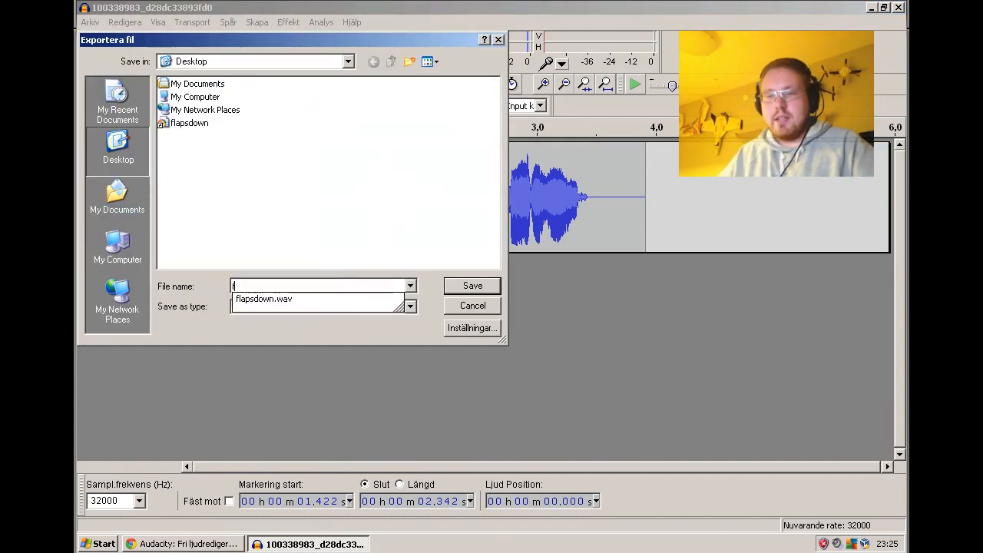
{"action": "type", "text": "lapsup"}
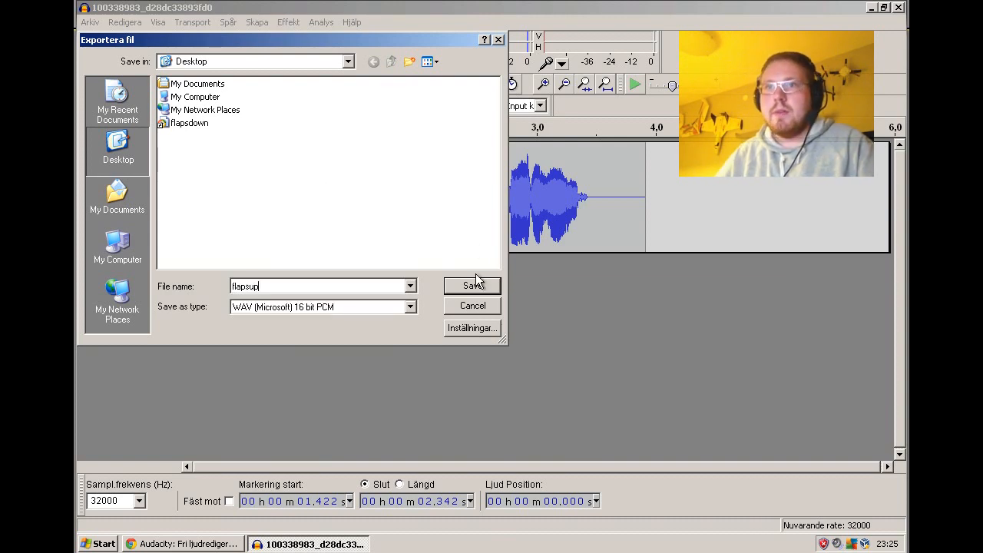
{"action": "left_click", "coordinate": [471, 285]}
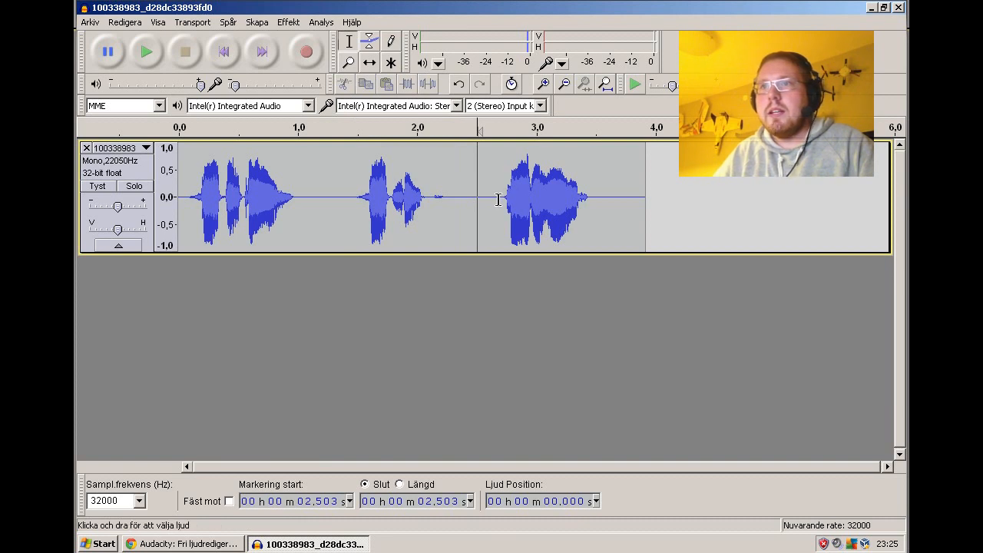
Step: Select the third phrase (about 2.67–3.52 s) and export it as WAV 'loiter' with empty metadata
{"action": "left_click_drag", "start_coordinate": [497, 200], "coordinate": [598, 200]}
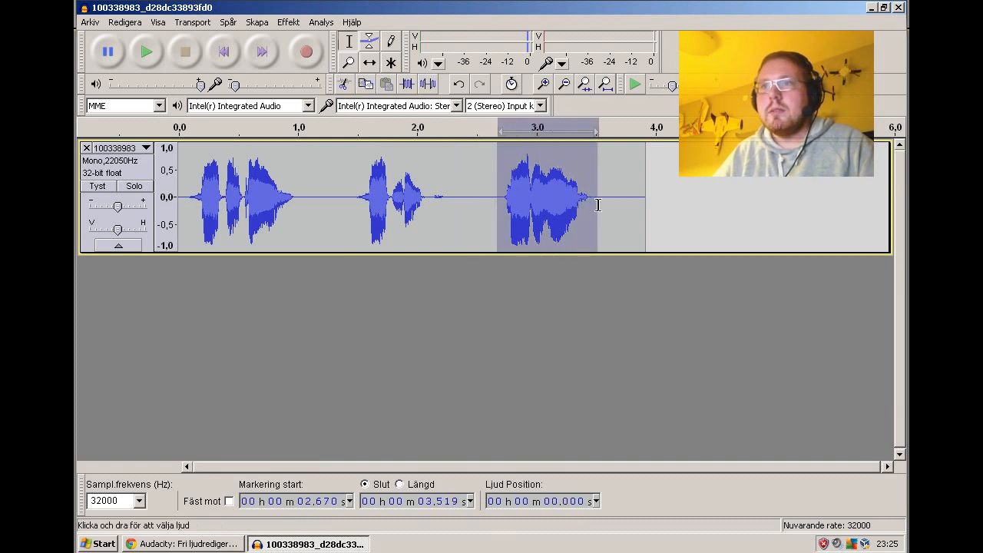
{"action": "mouse_move", "coordinate": [148, 53]}
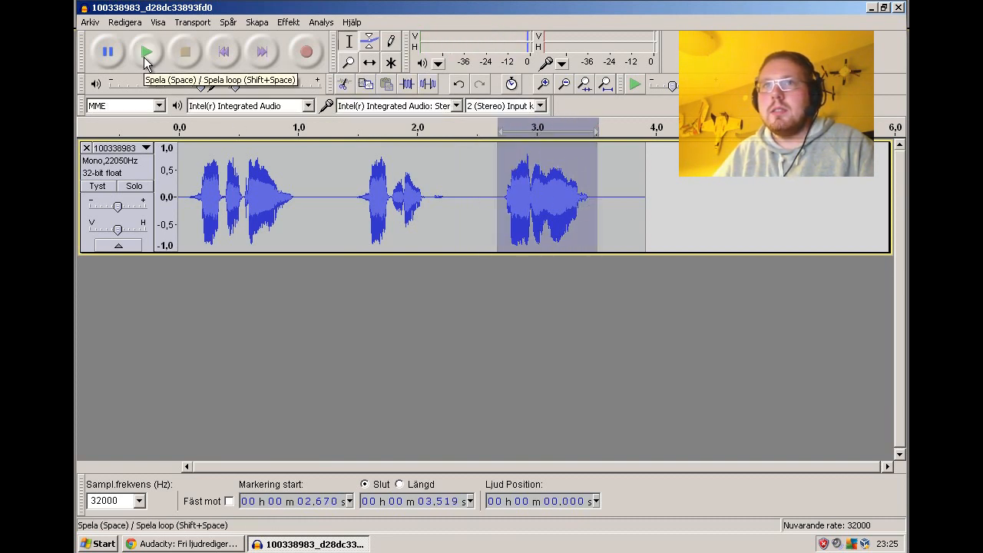
{"action": "left_click", "coordinate": [90, 22]}
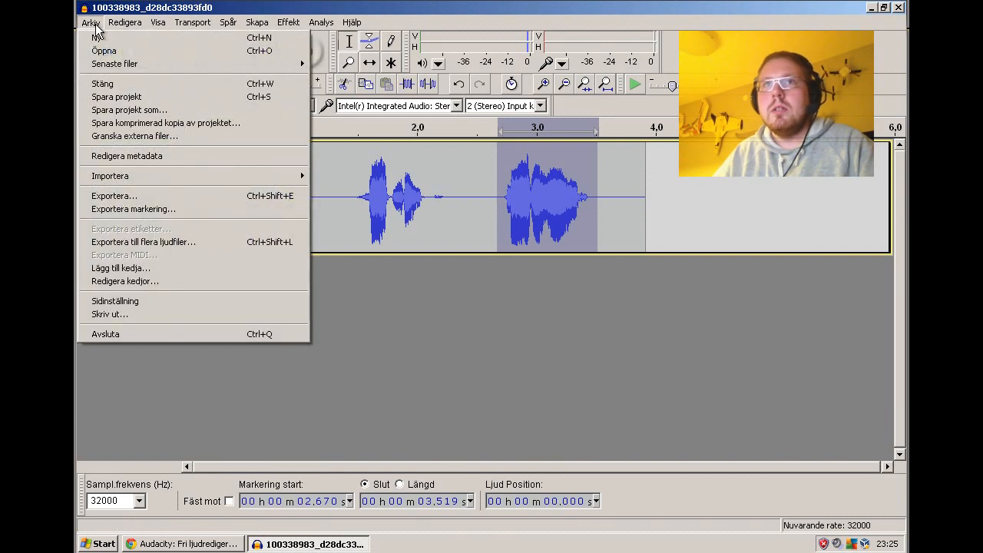
{"action": "left_click", "coordinate": [114, 196]}
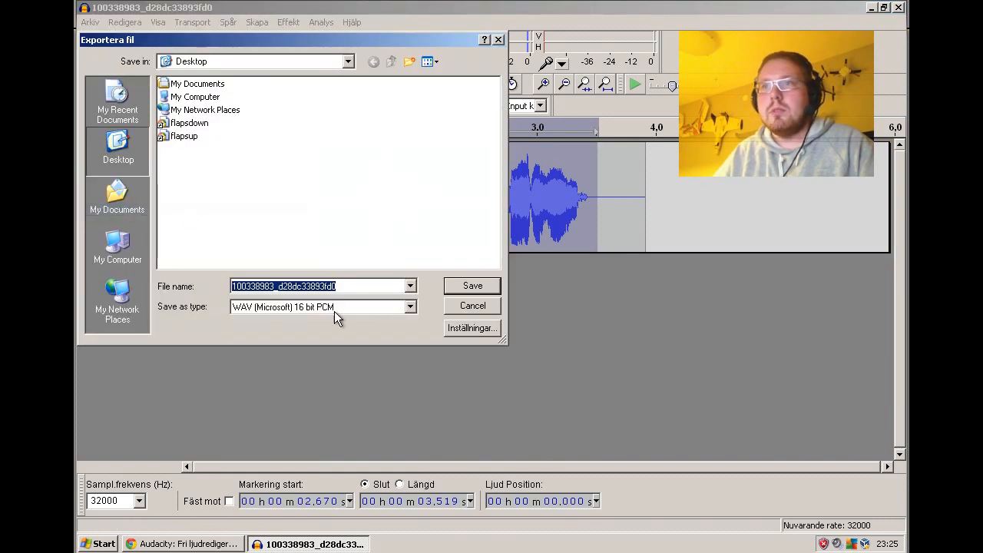
{"action": "type", "text": "loiter"}
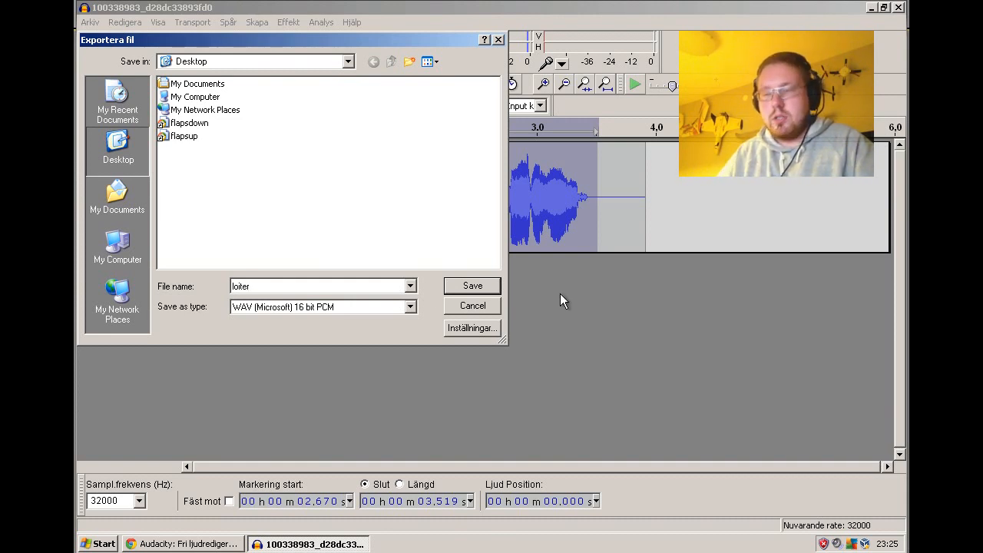
{"action": "left_click", "coordinate": [472, 284]}
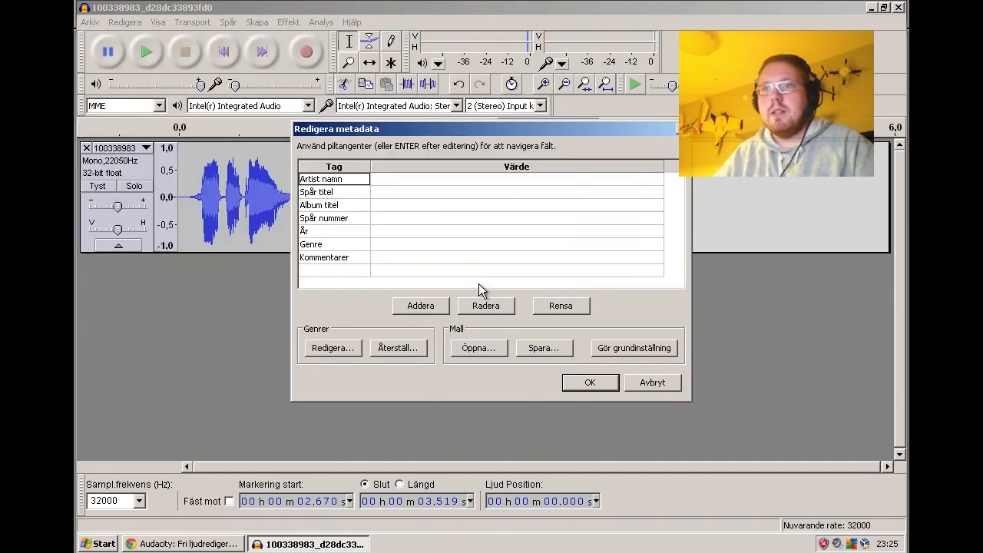
{"action": "left_click", "coordinate": [590, 383]}
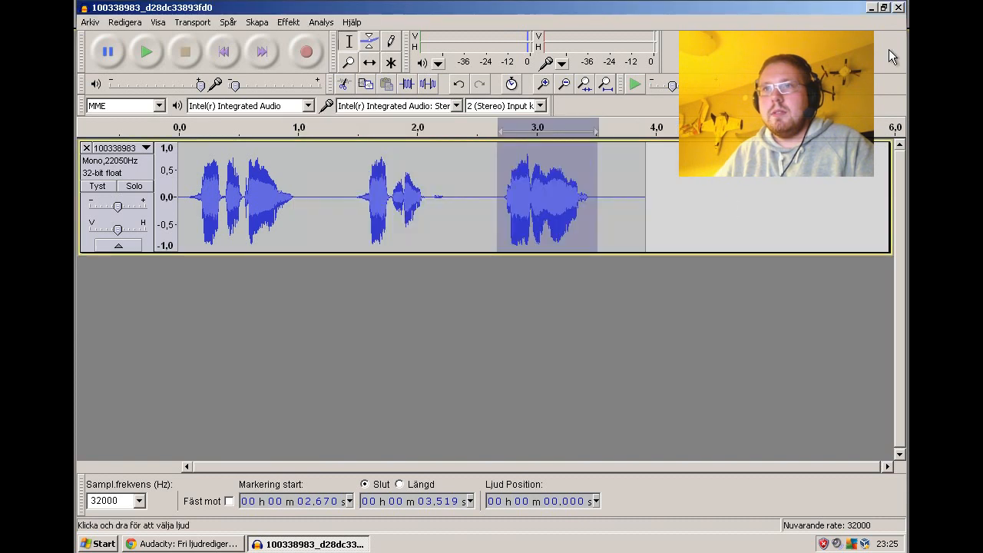
{"action": "left_click", "coordinate": [872, 6]}
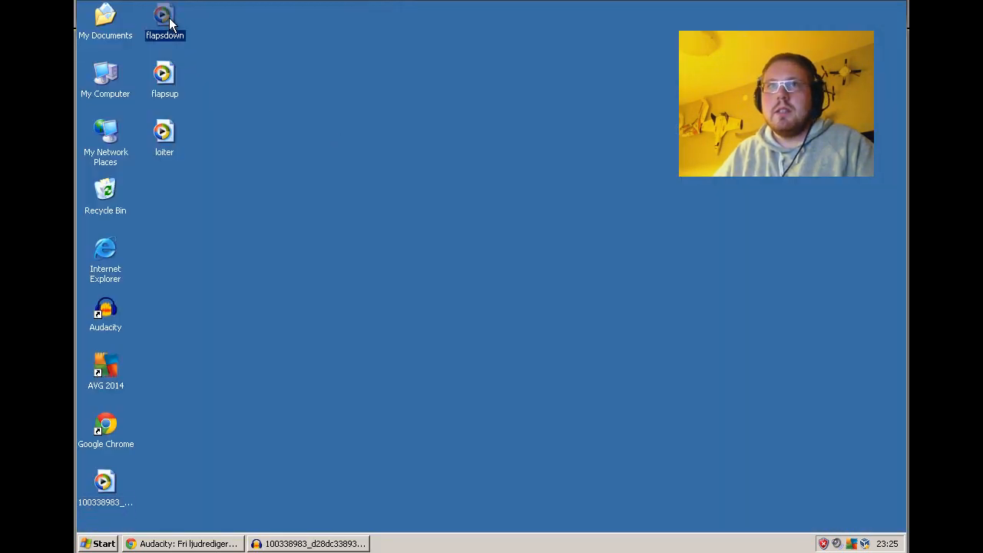
Step: Play the desktop flapsdown file in Windows Media Player and continue past its welcome page
{"action": "double_click", "coordinate": [164, 19]}
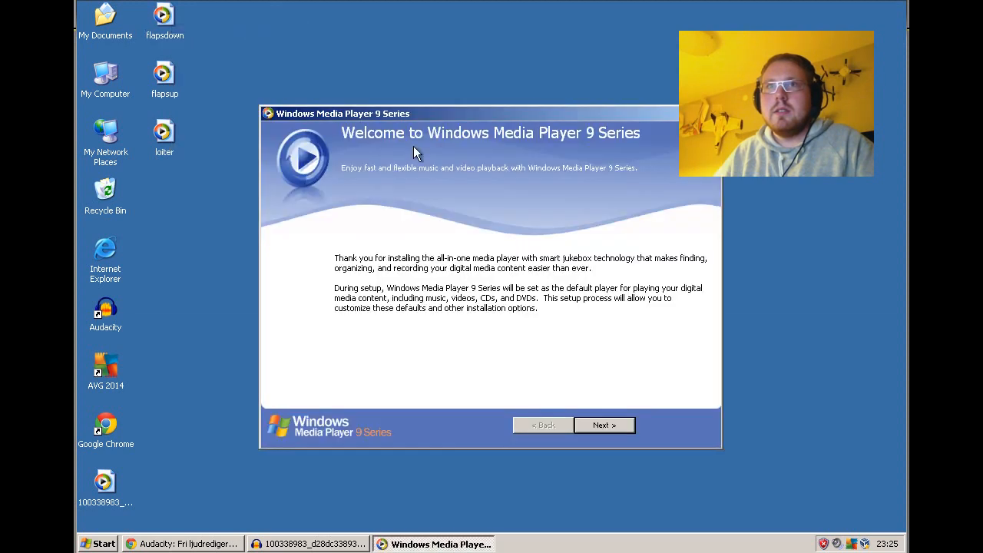
{"action": "left_click", "coordinate": [604, 424]}
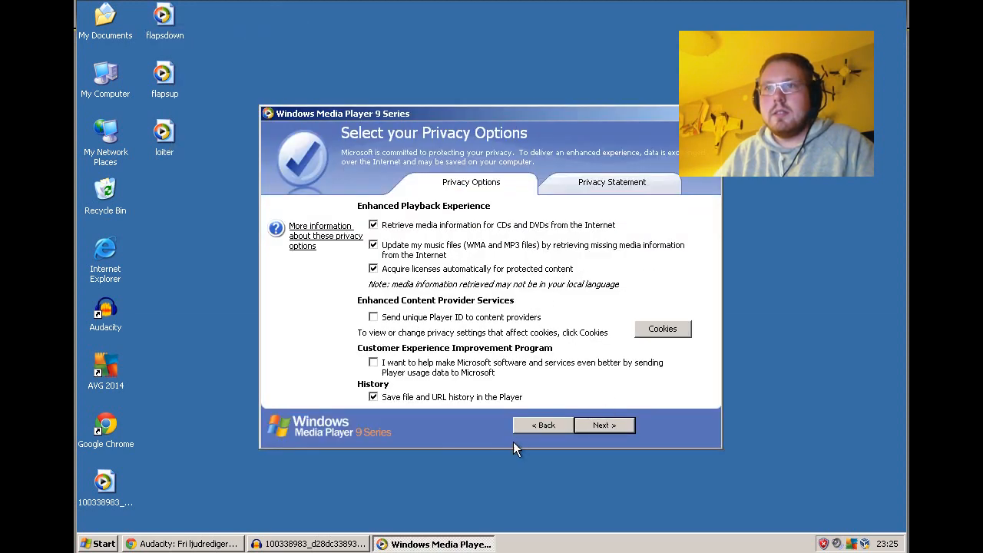